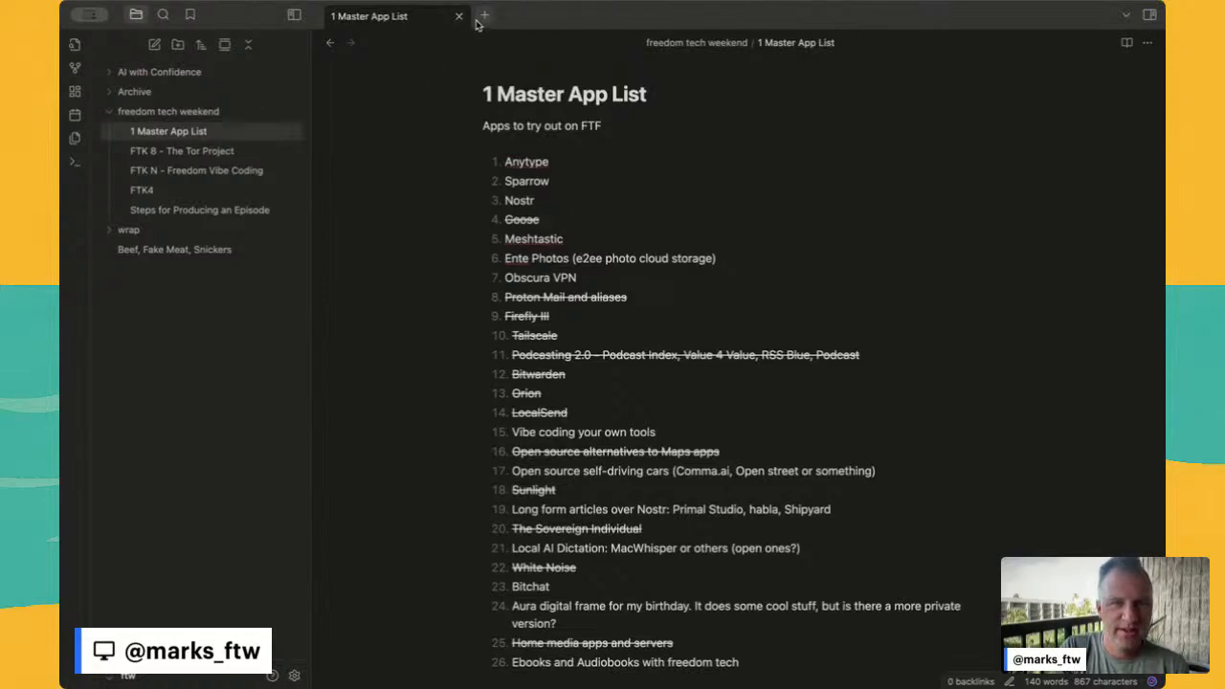
mouse_move(195, 218)
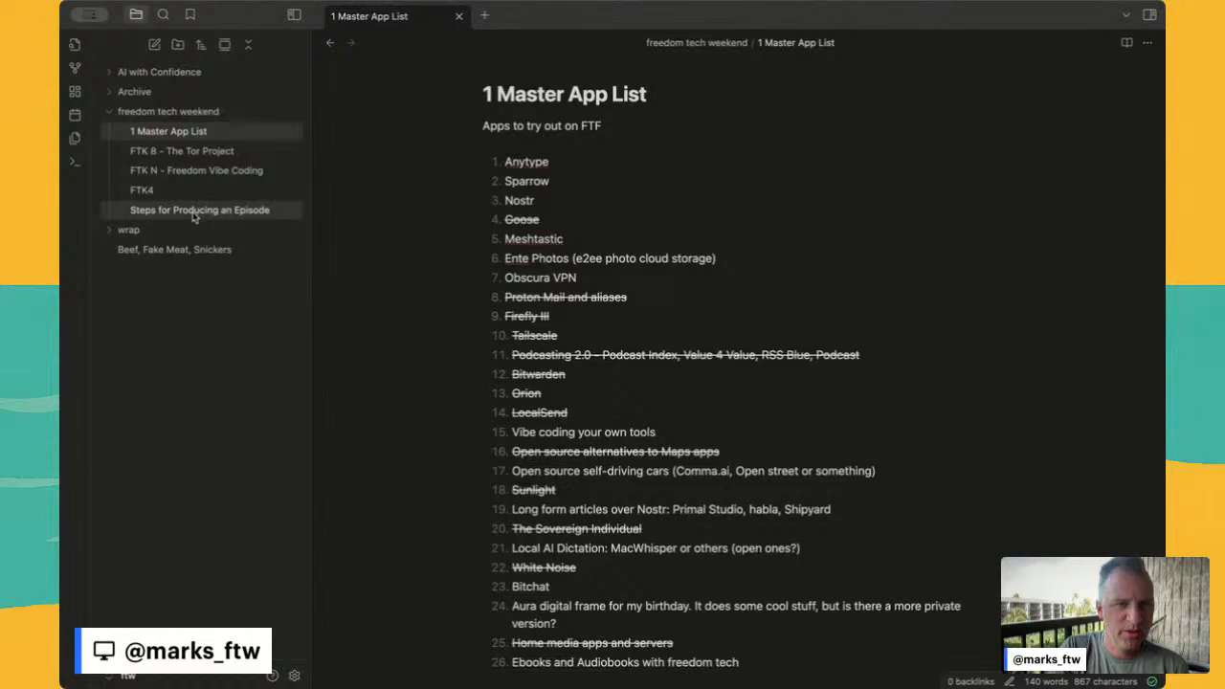
Step: Open 'FTK N - Freedom Vibe Coding' and '1 Master App List' in separate tabs
click(195, 170)
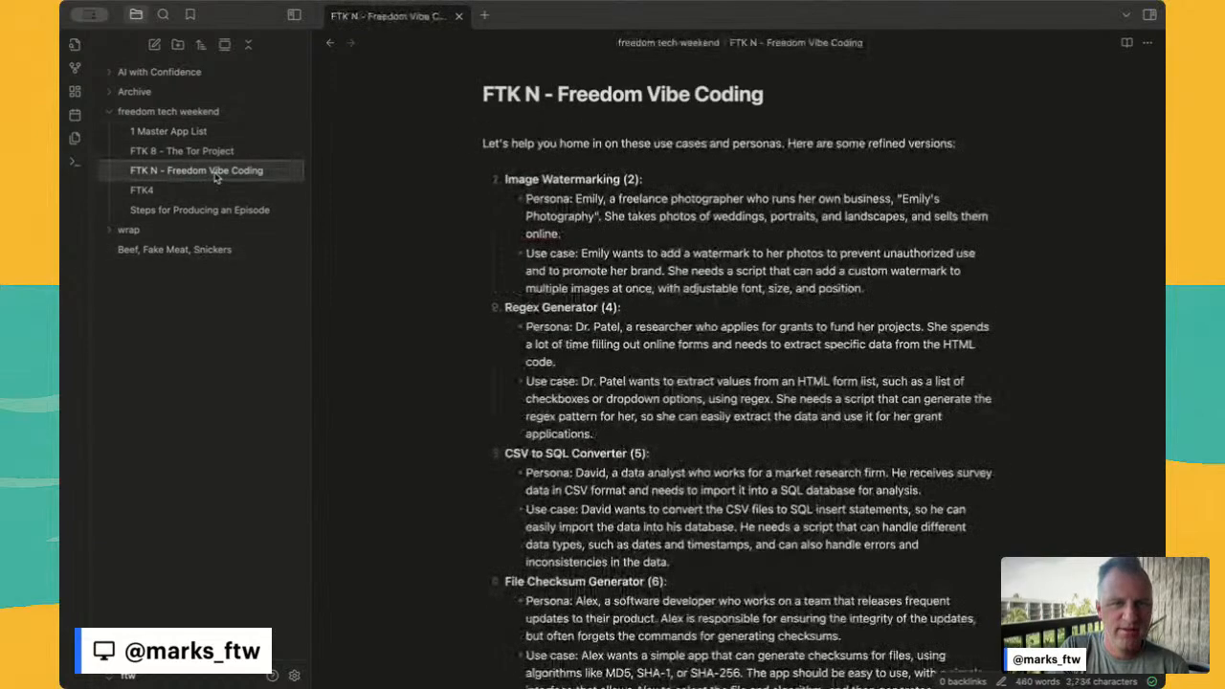
mouse_move(169, 130)
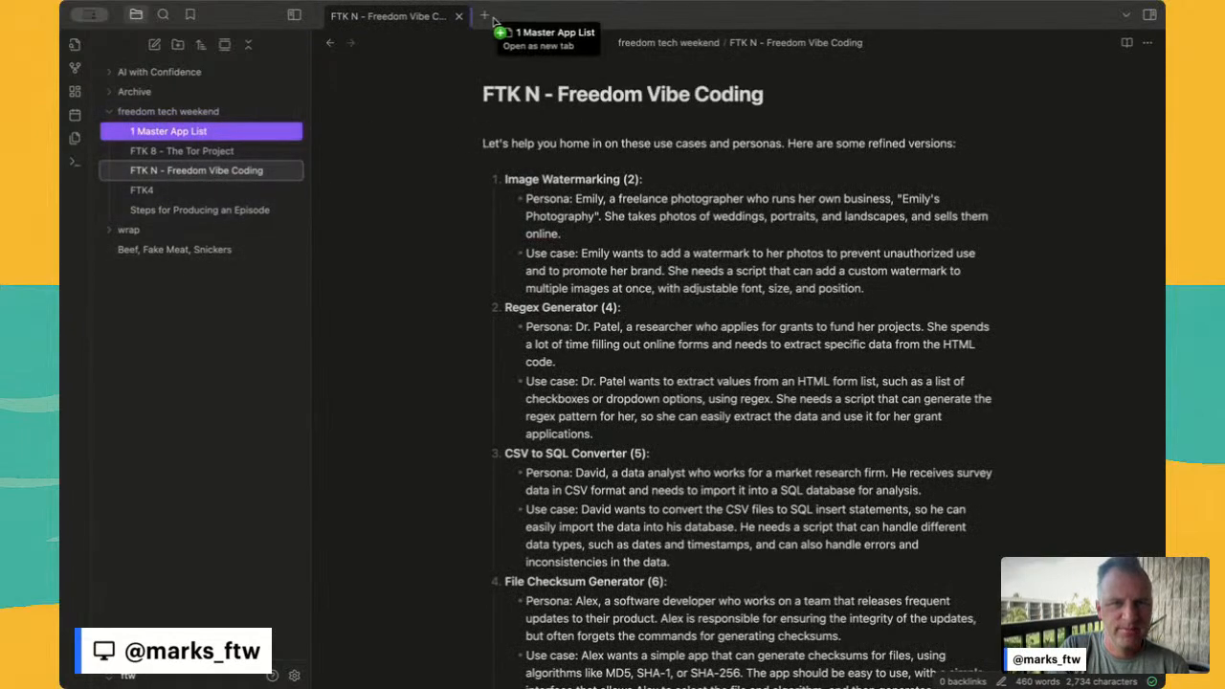
click(559, 30)
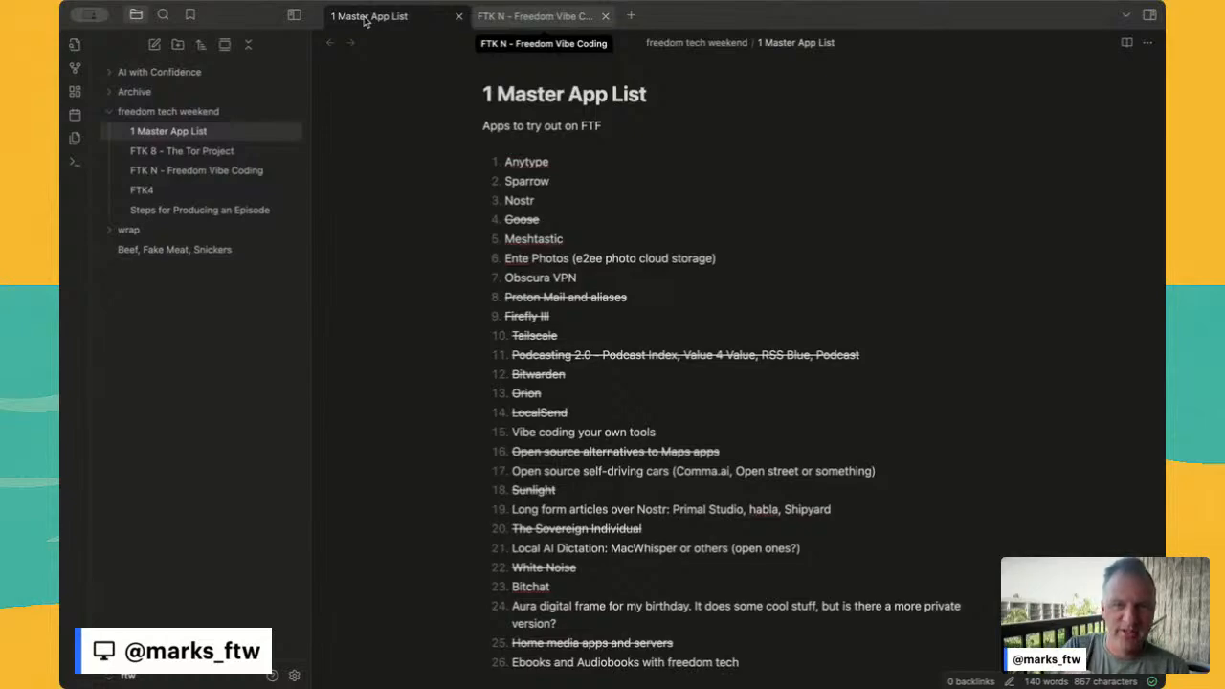
scroll(down, 3)
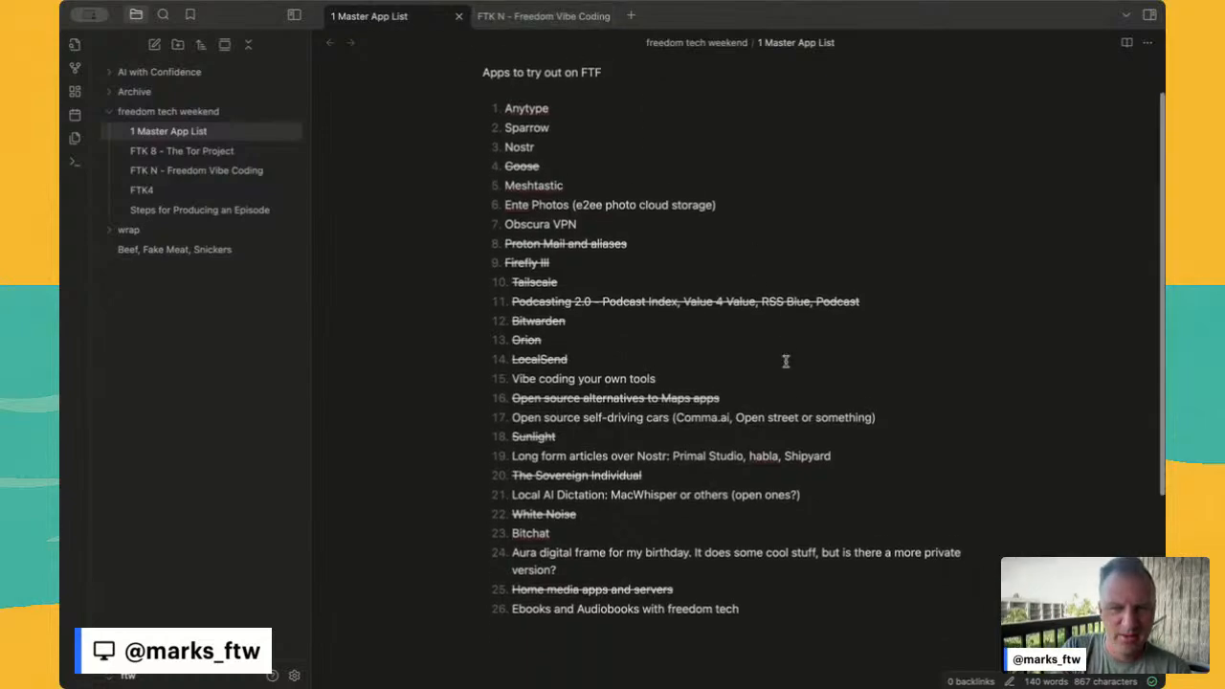
scroll(down, 3)
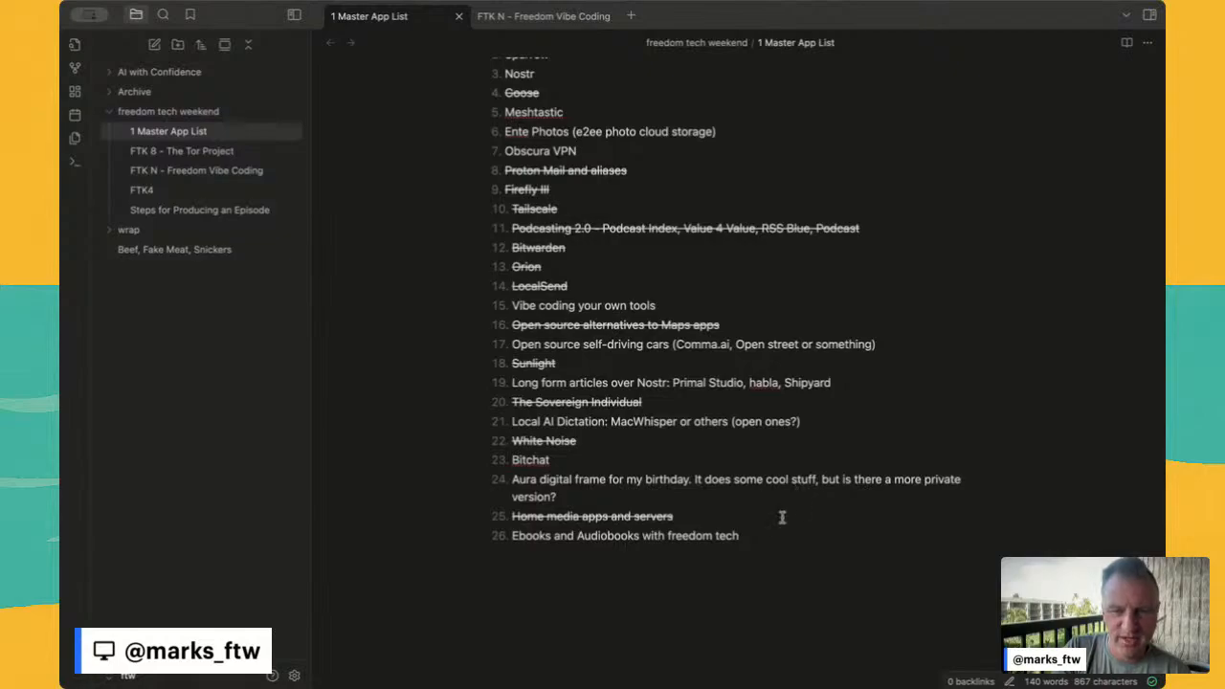
mouse_move(771, 536)
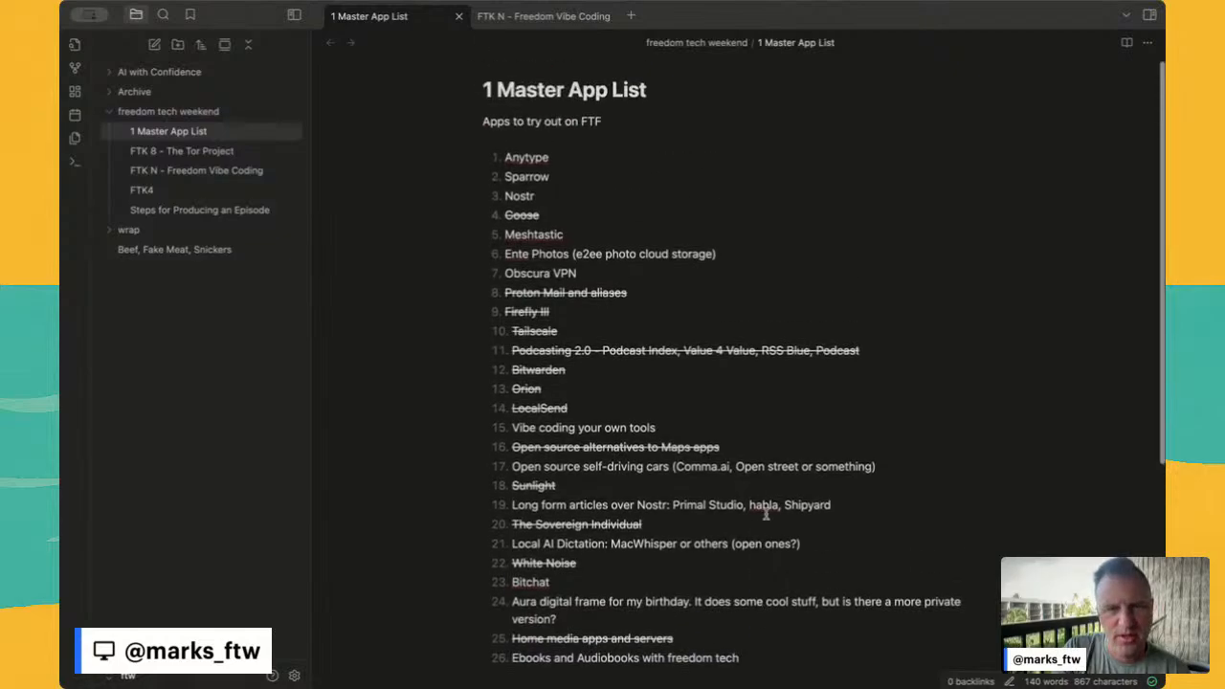
mouse_move(654, 260)
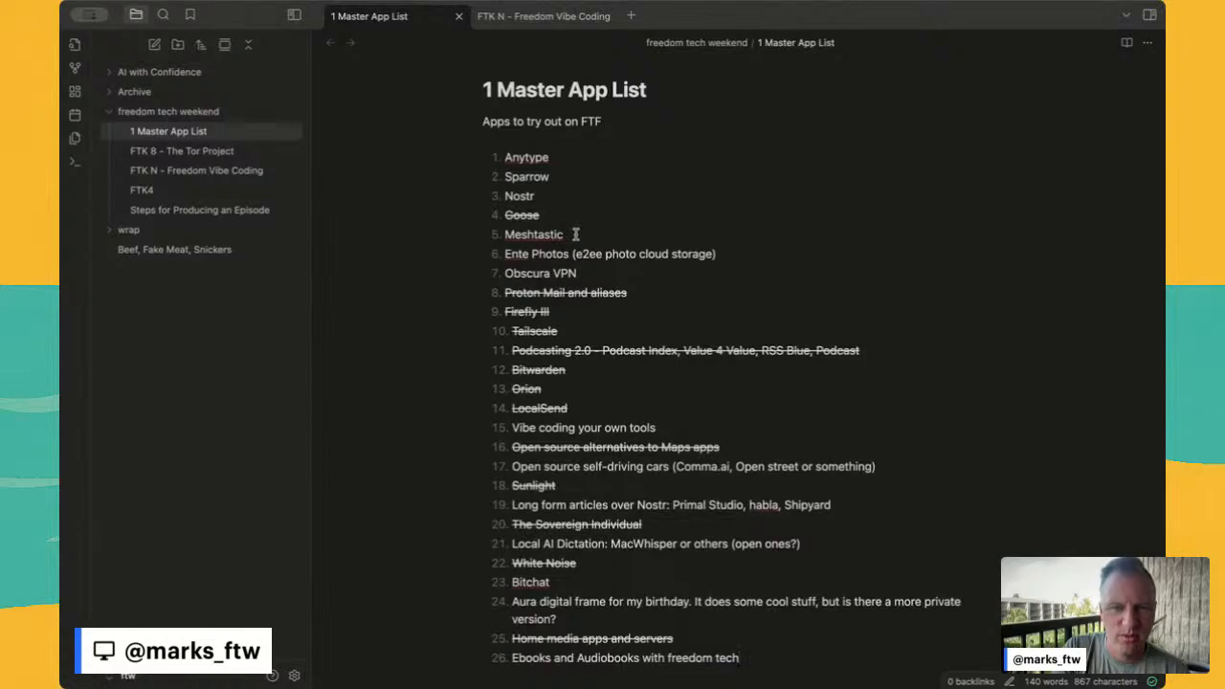
double_click(526, 176)
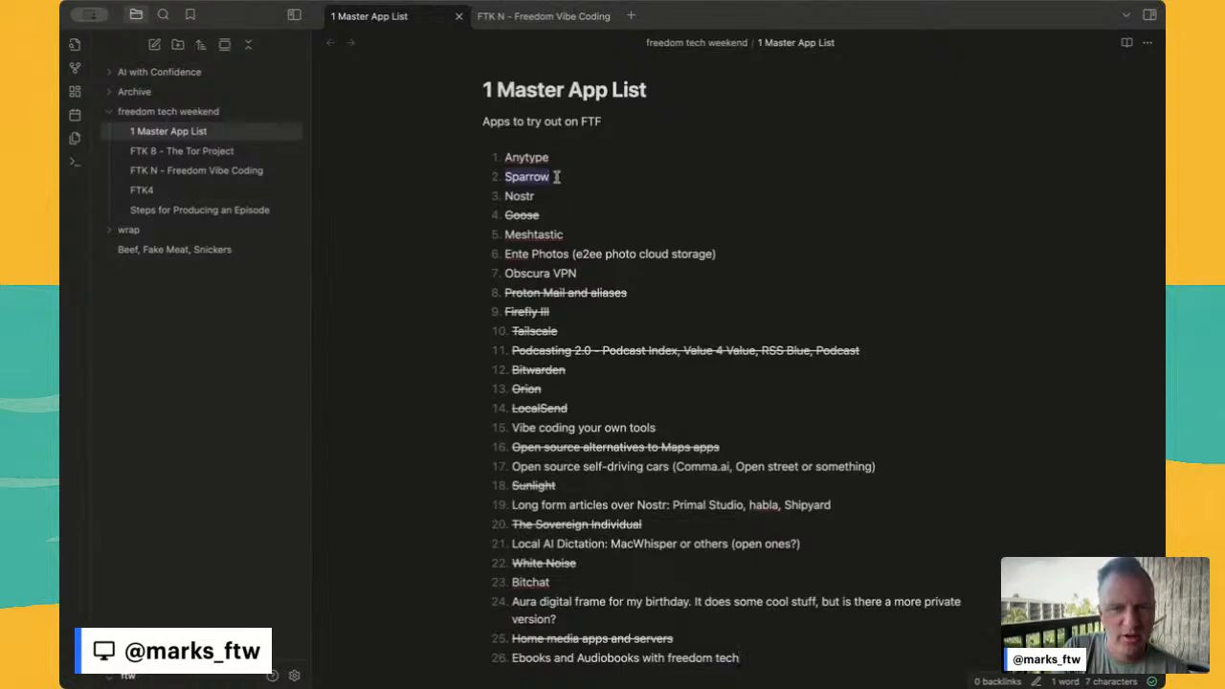
double_click(526, 157)
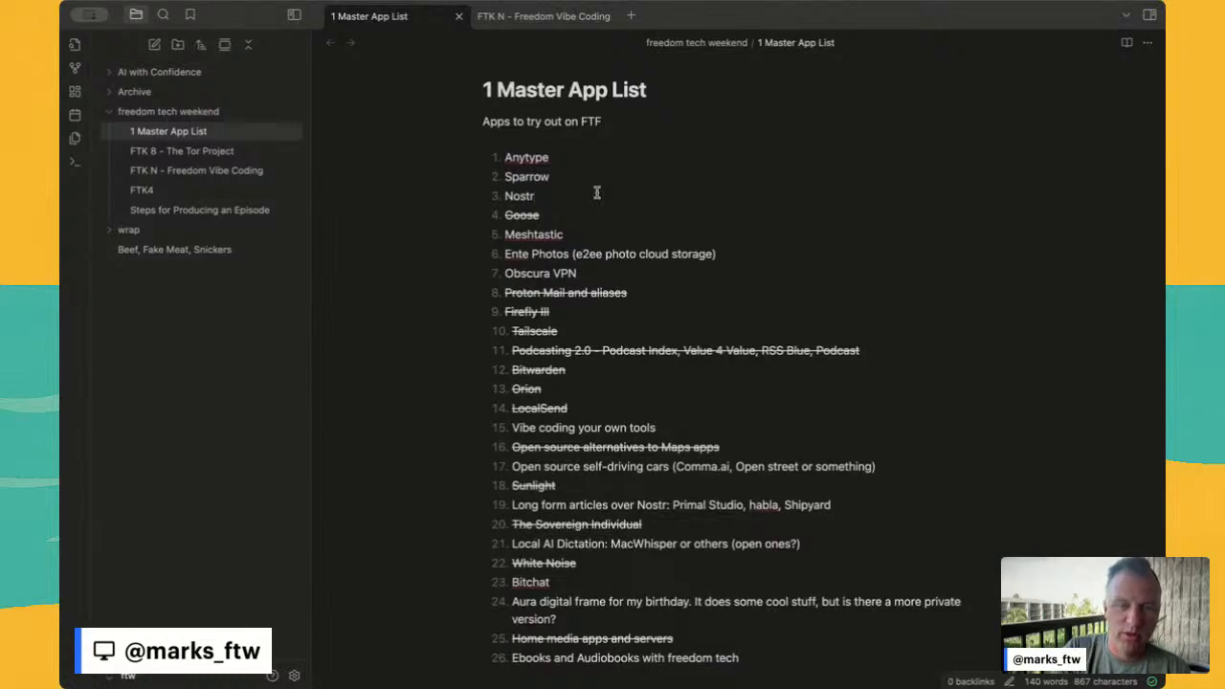
scroll(down, 3)
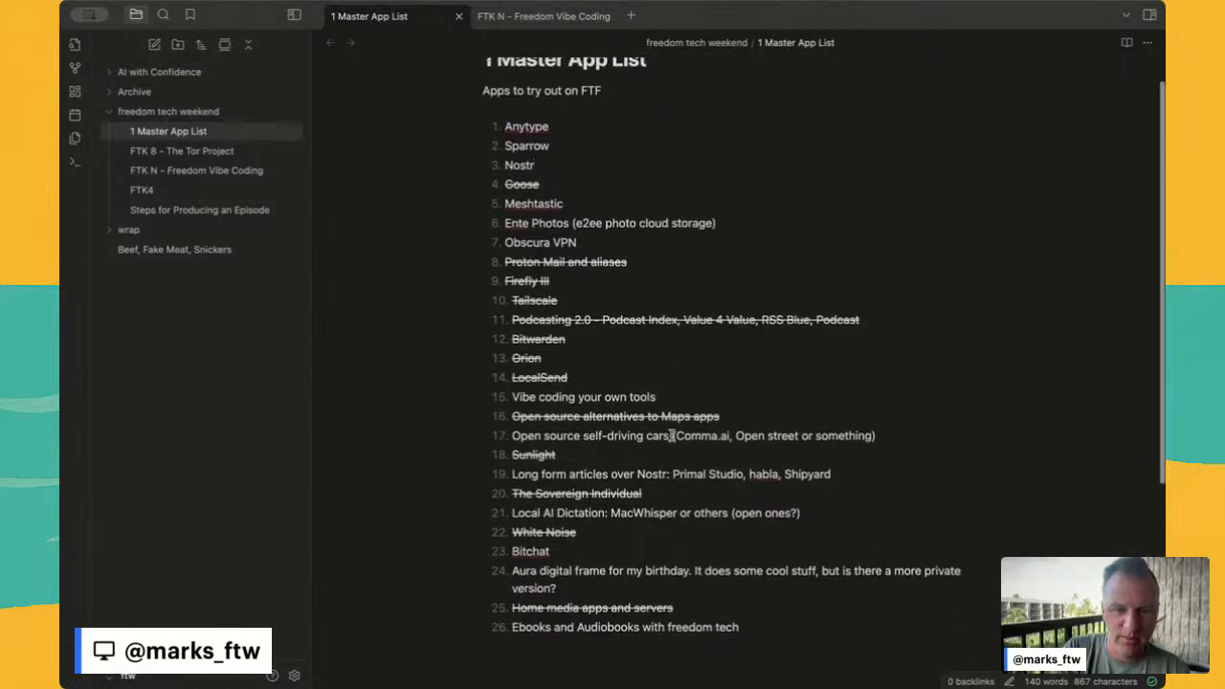
scroll(down, 3)
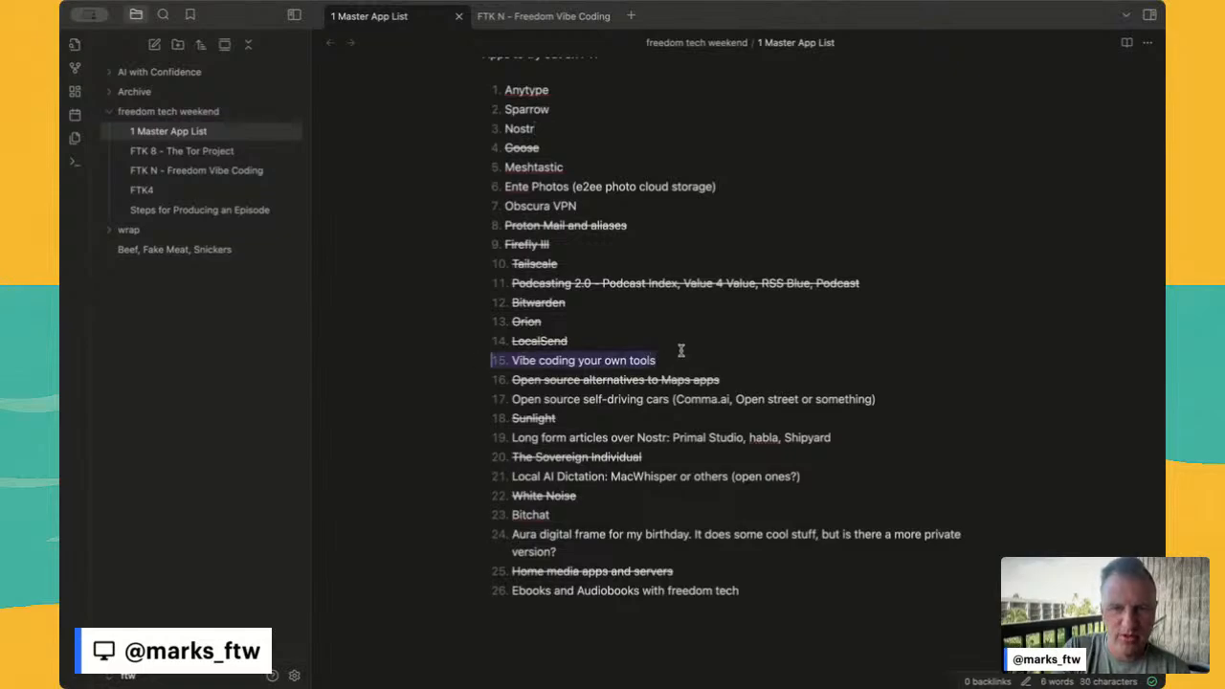
click(544, 16)
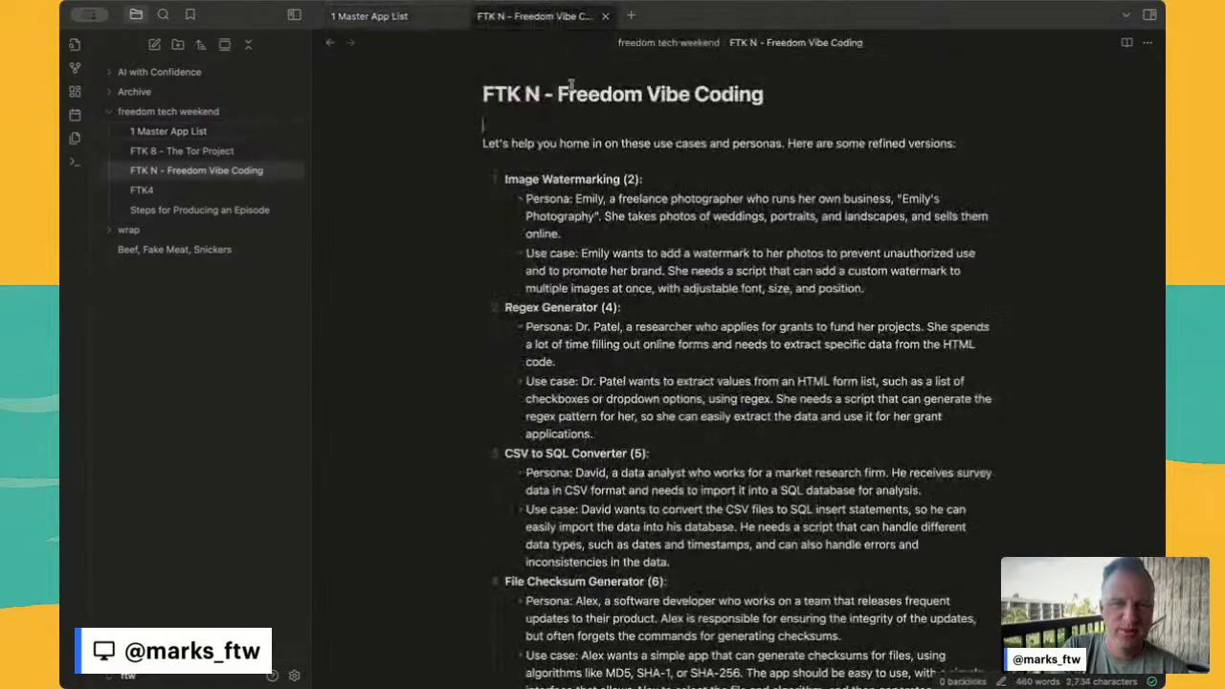
scroll(down, 3)
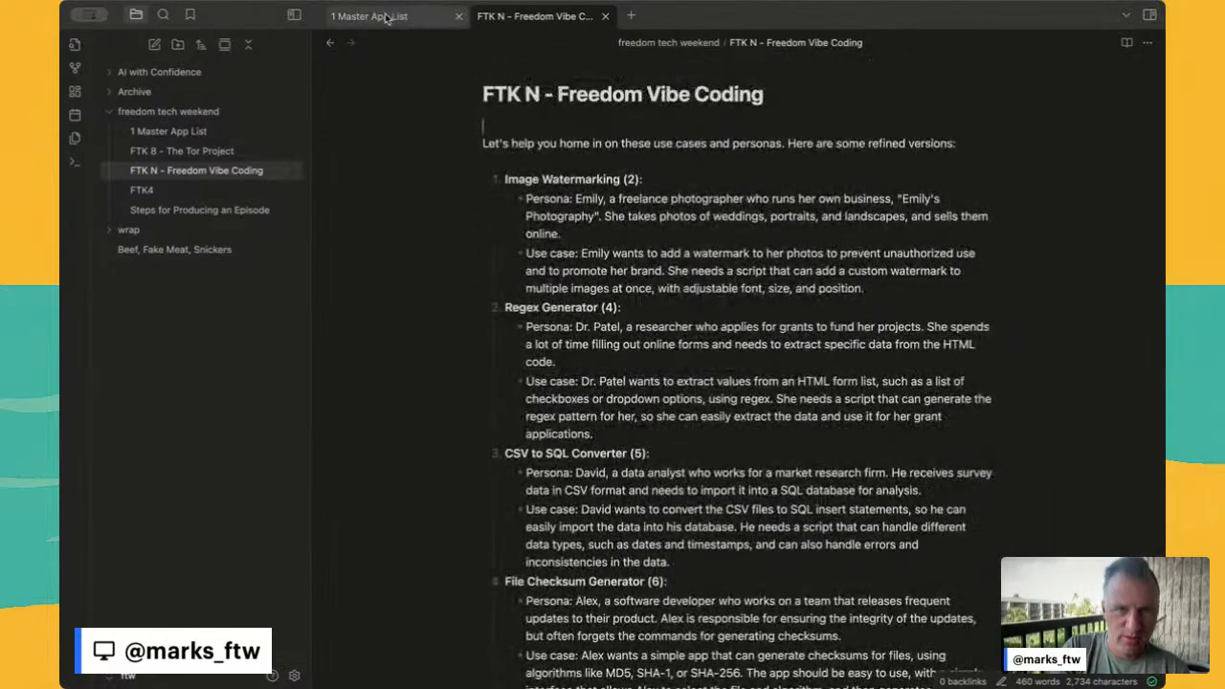
click(383, 15)
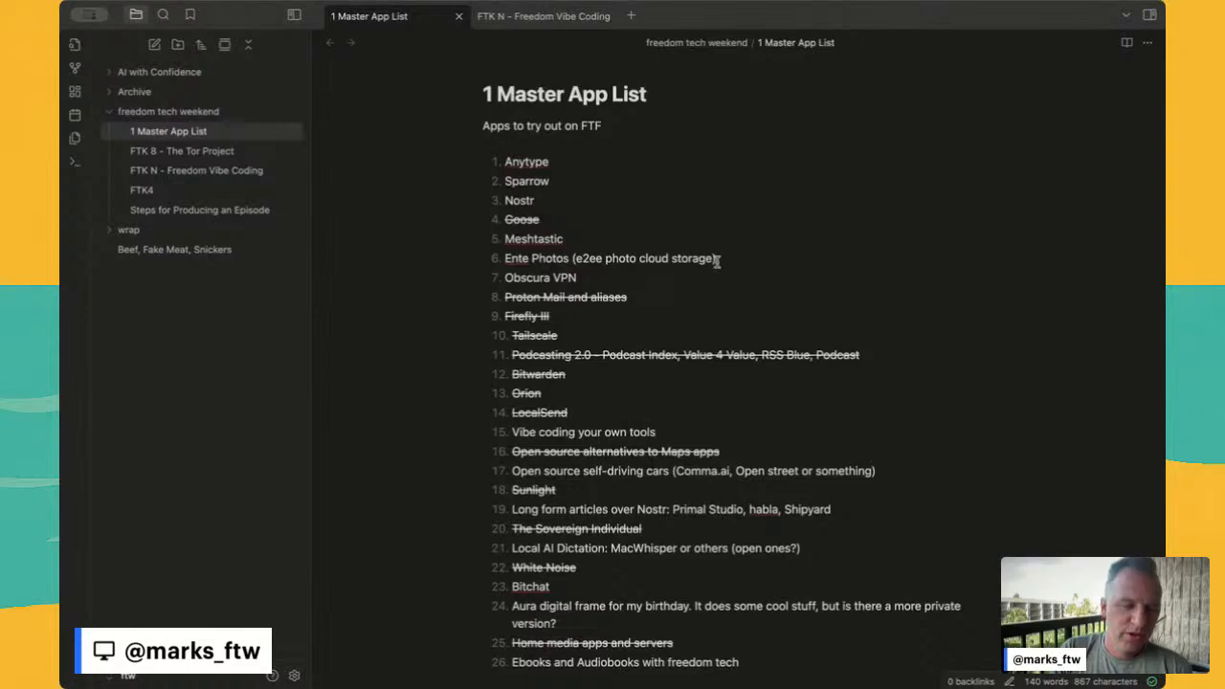
mouse_move(343, 444)
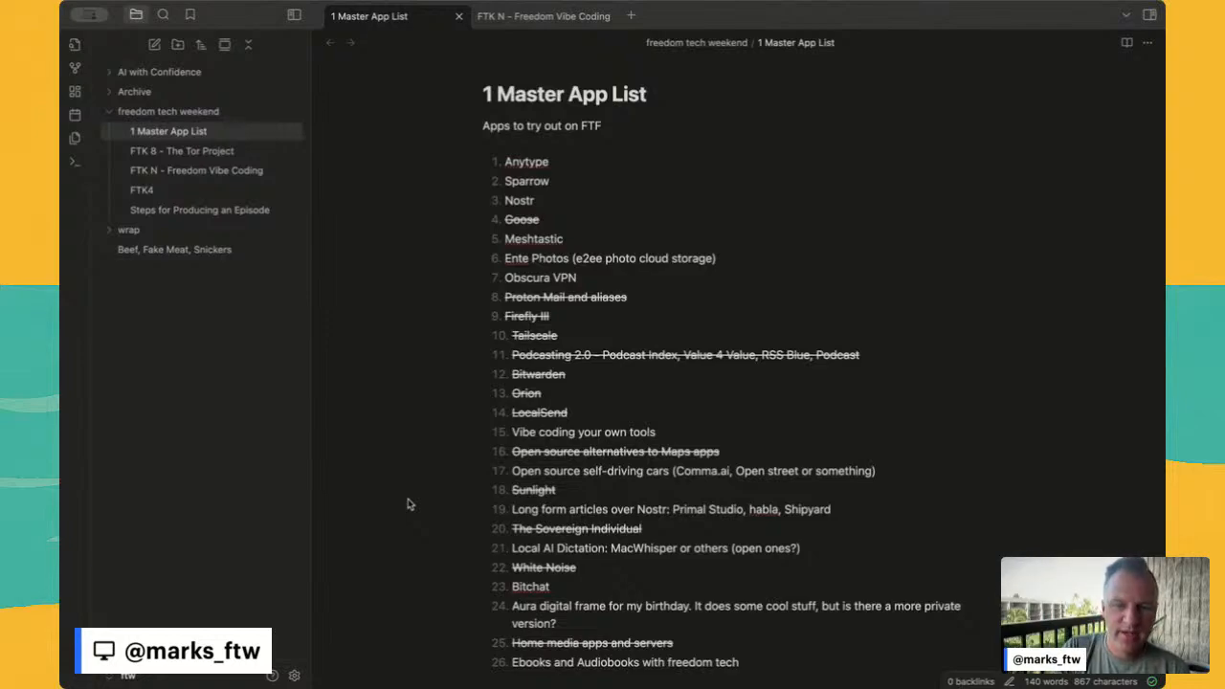
click(532, 201)
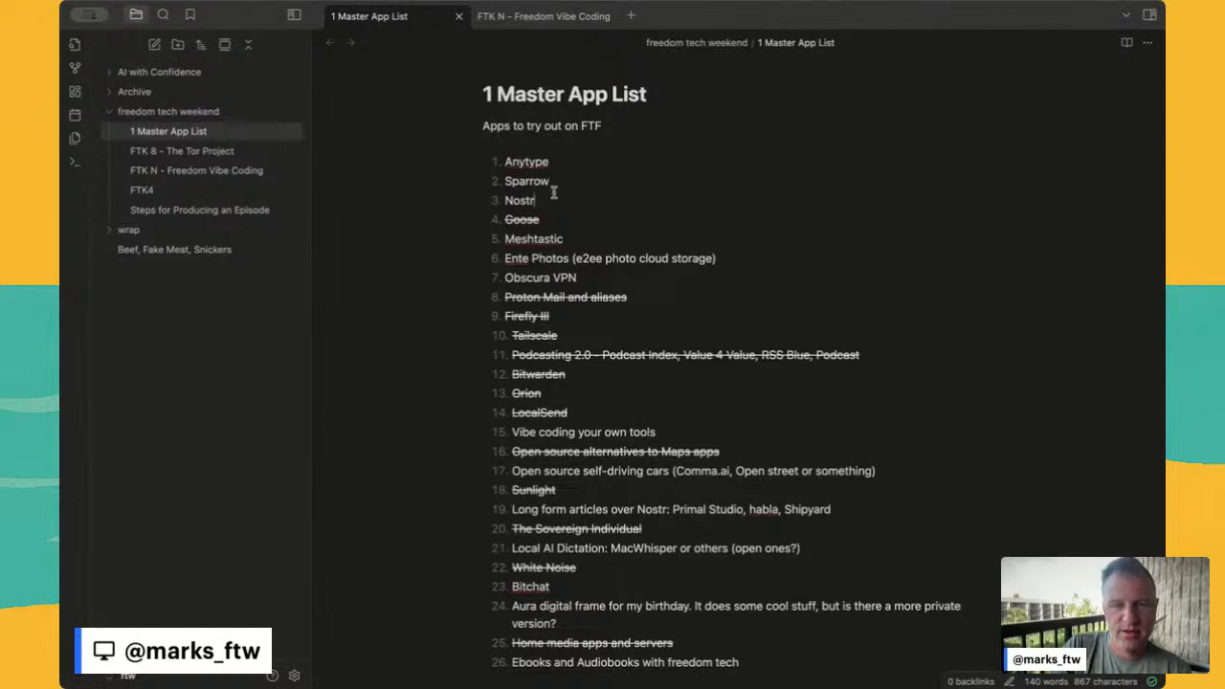
text(shfeshshi)
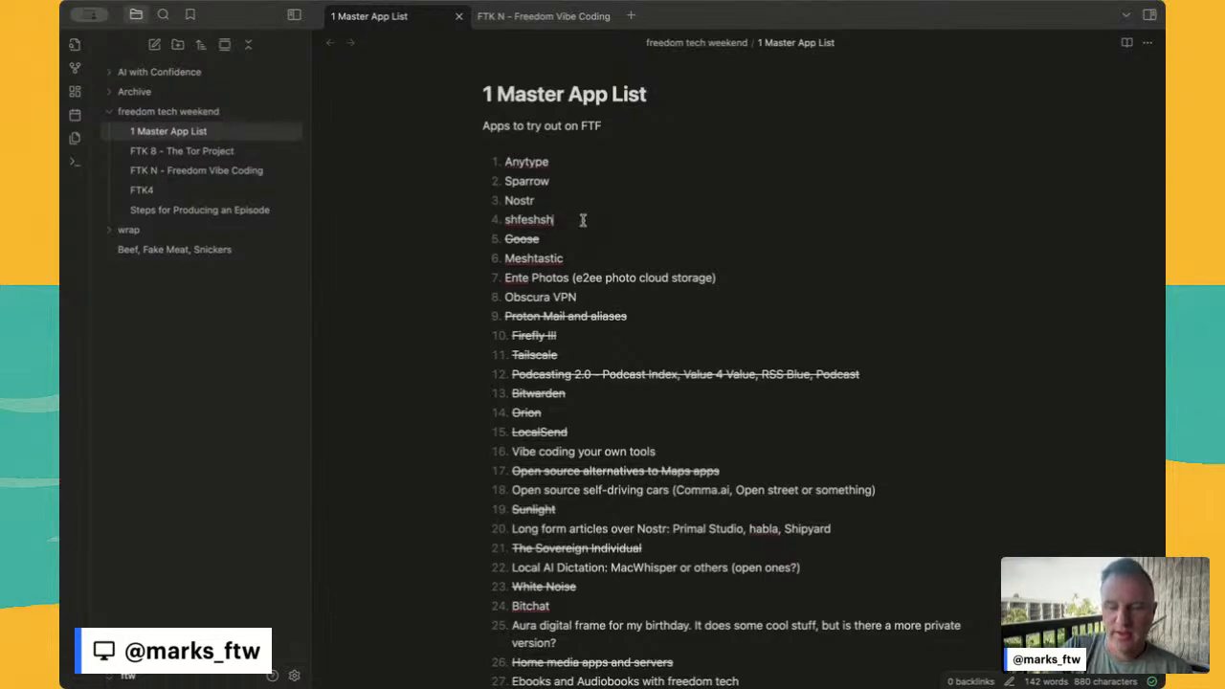
key(Backspace)
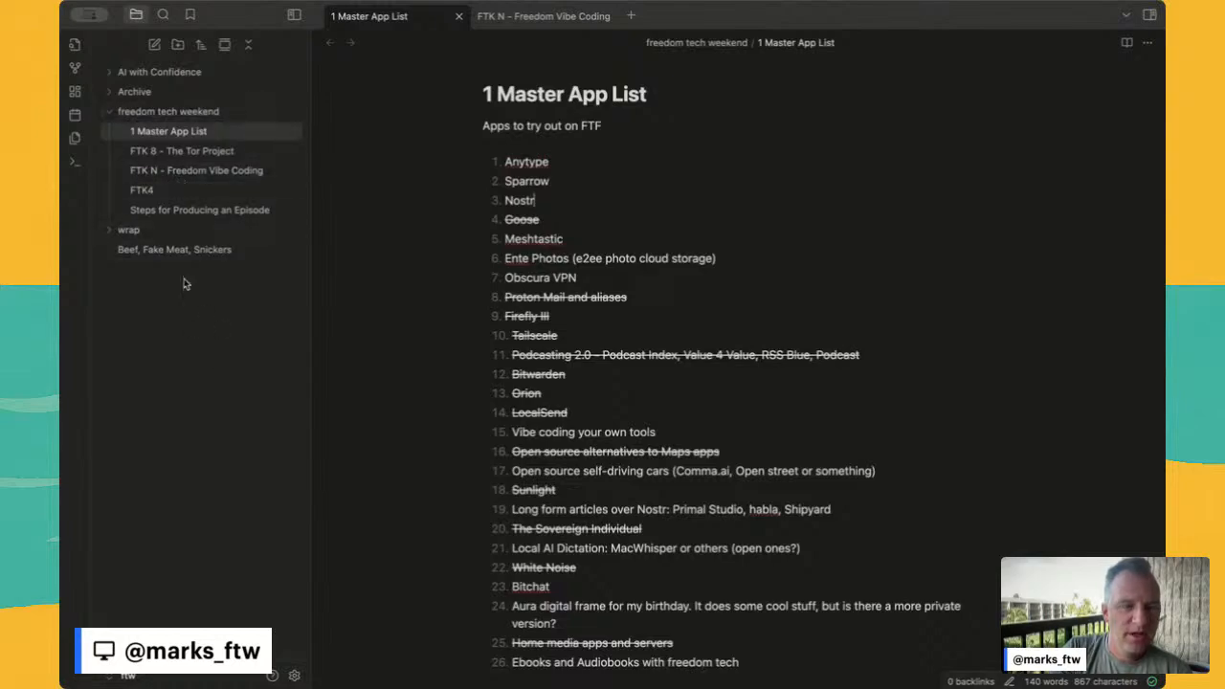
mouse_move(132, 92)
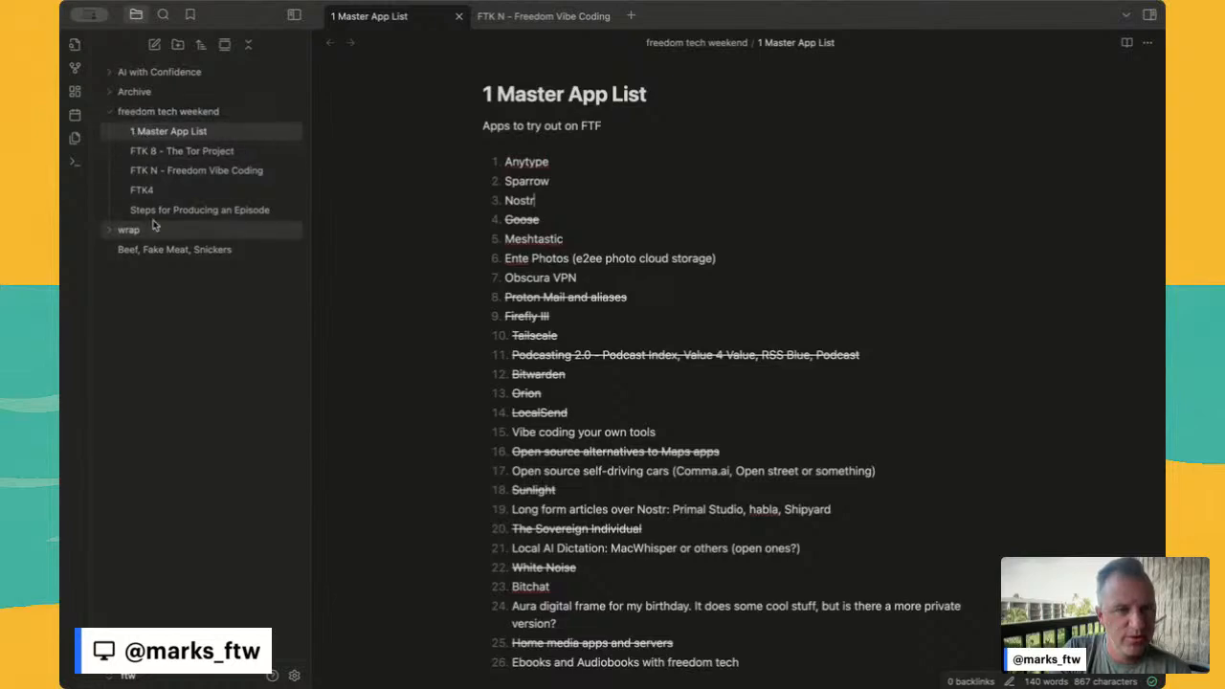
Step: View the 'Beef, Fake Meat, Snickers' note, return to the app list, and create a new Untitled canvas
click(172, 249)
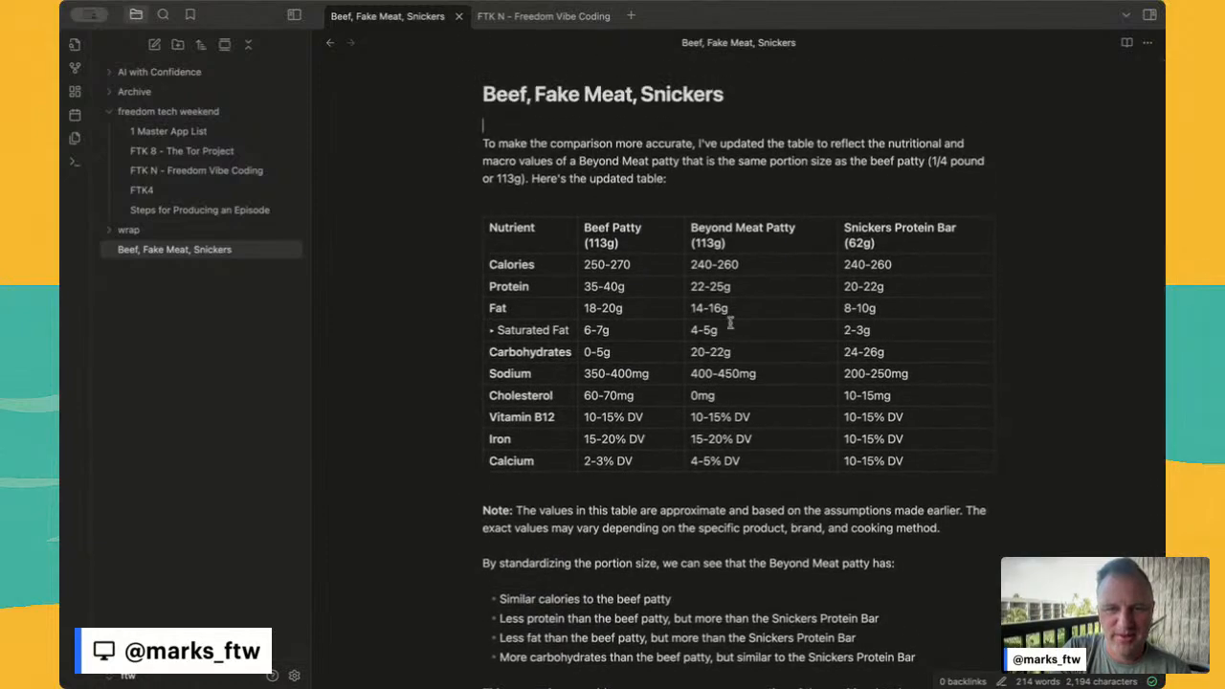
mouse_move(689, 258)
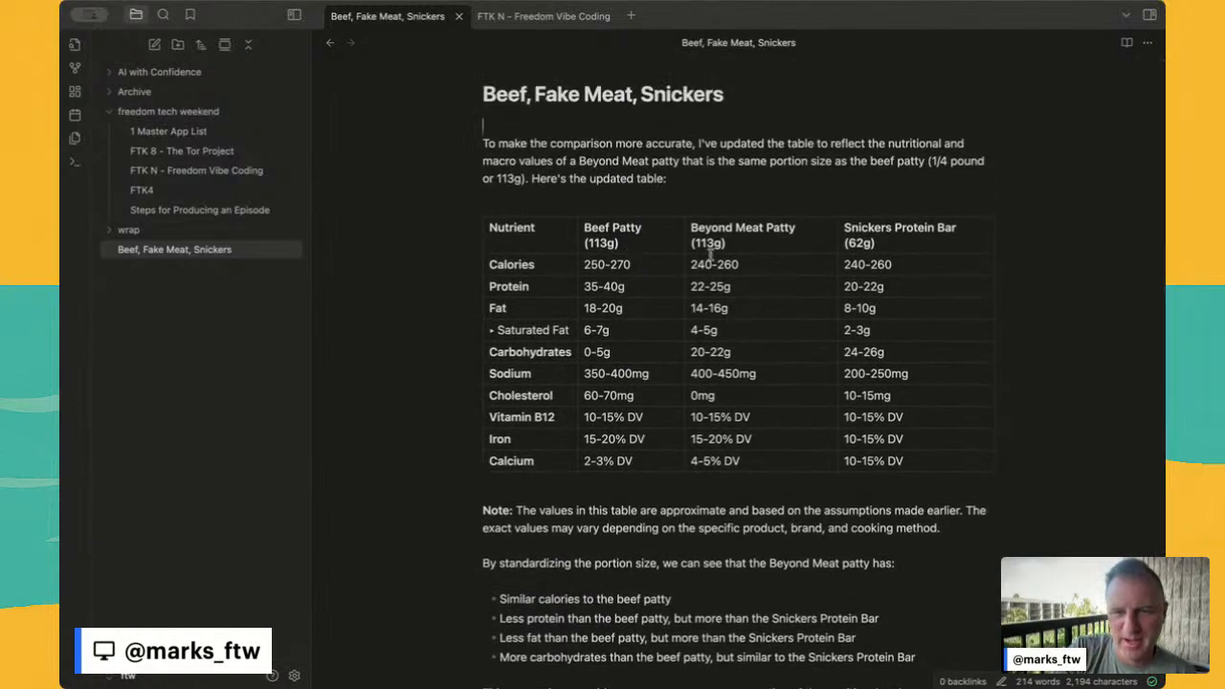
mouse_move(865, 287)
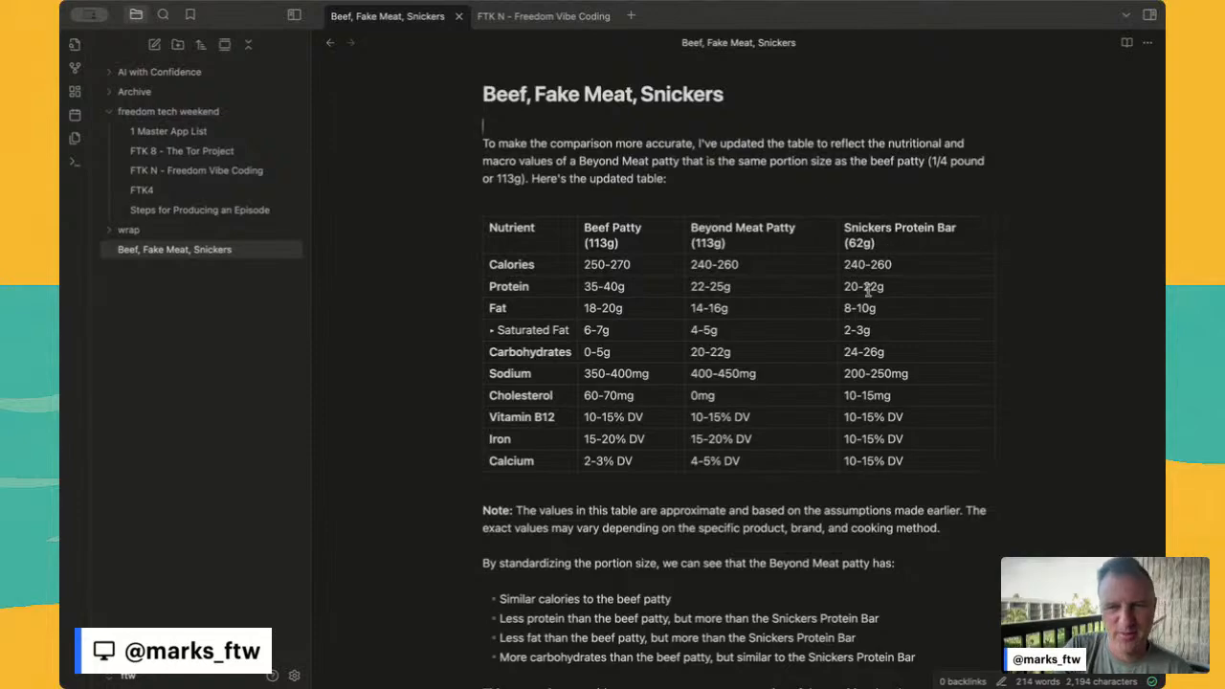
click(168, 130)
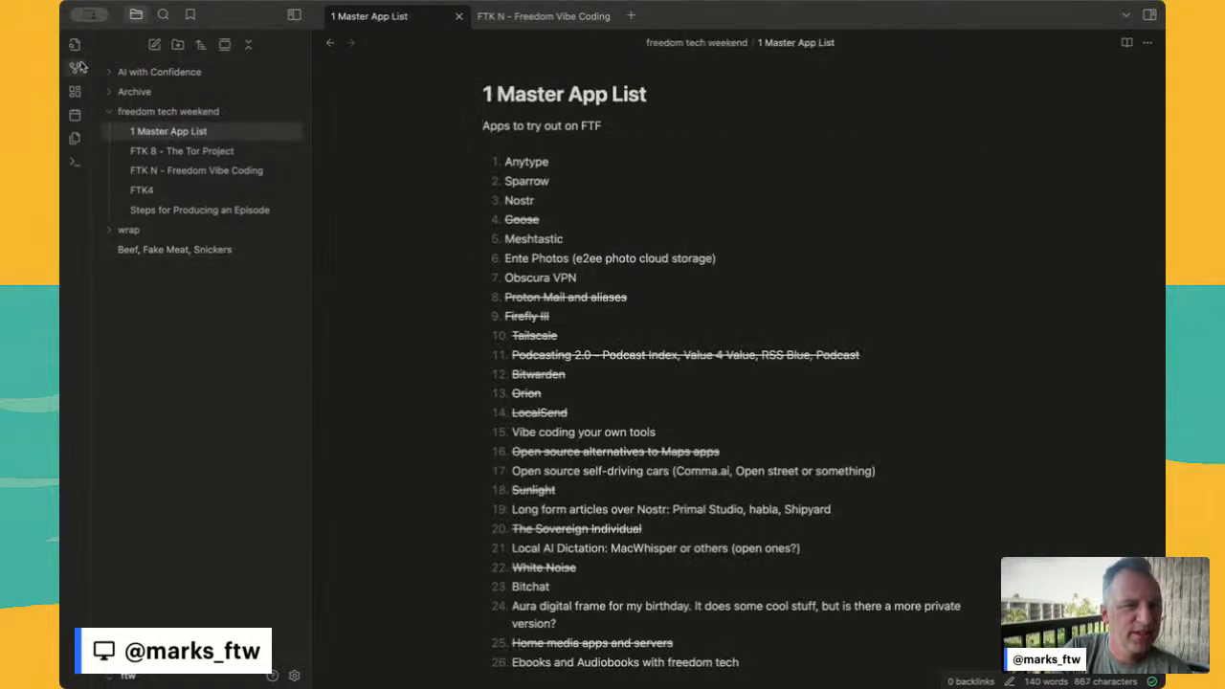
mouse_move(75, 117)
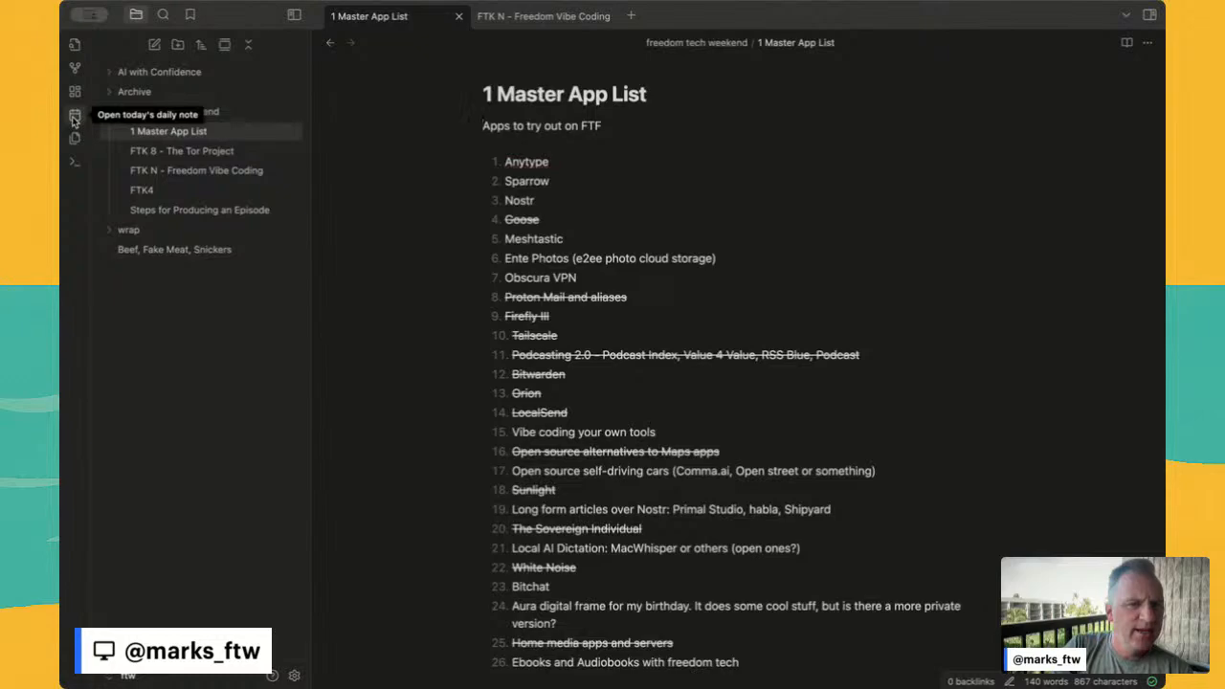
mouse_move(75, 92)
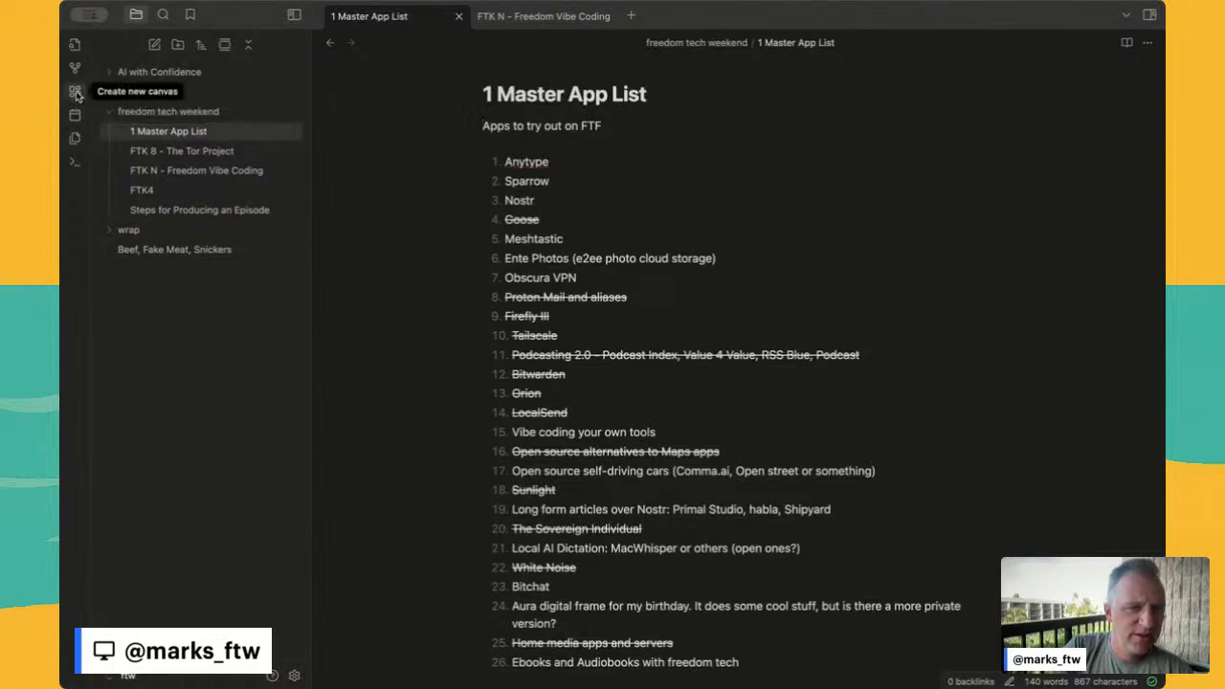
click(75, 91)
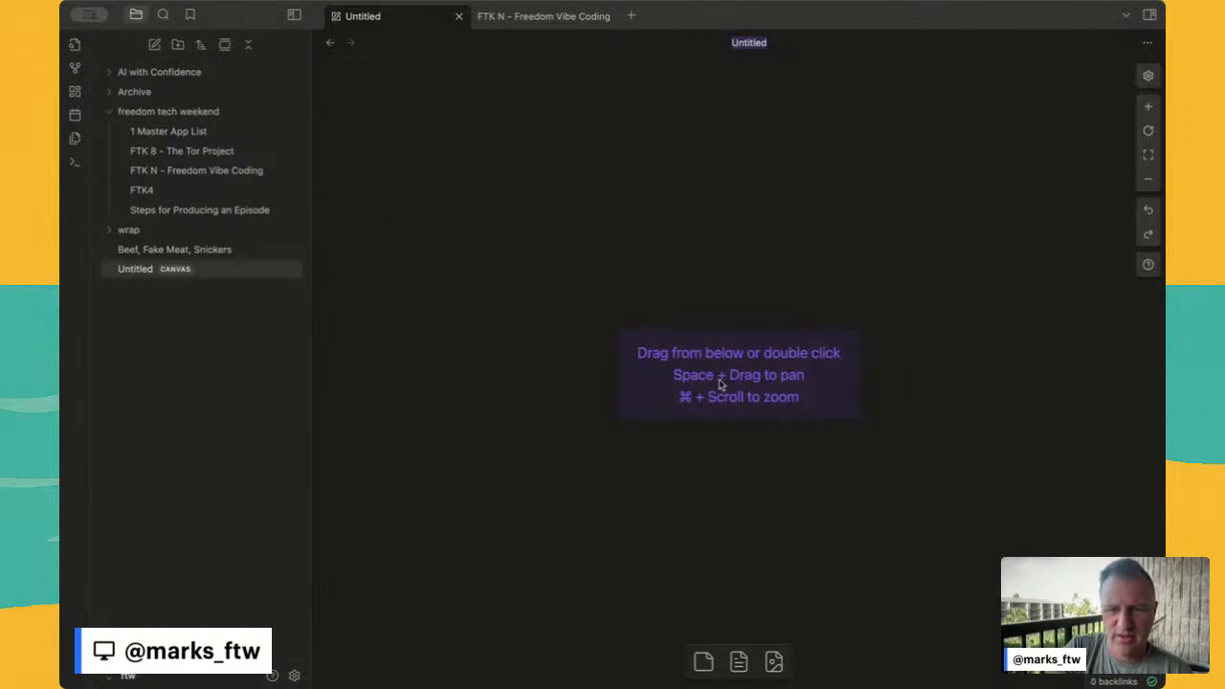
mouse_move(268, 111)
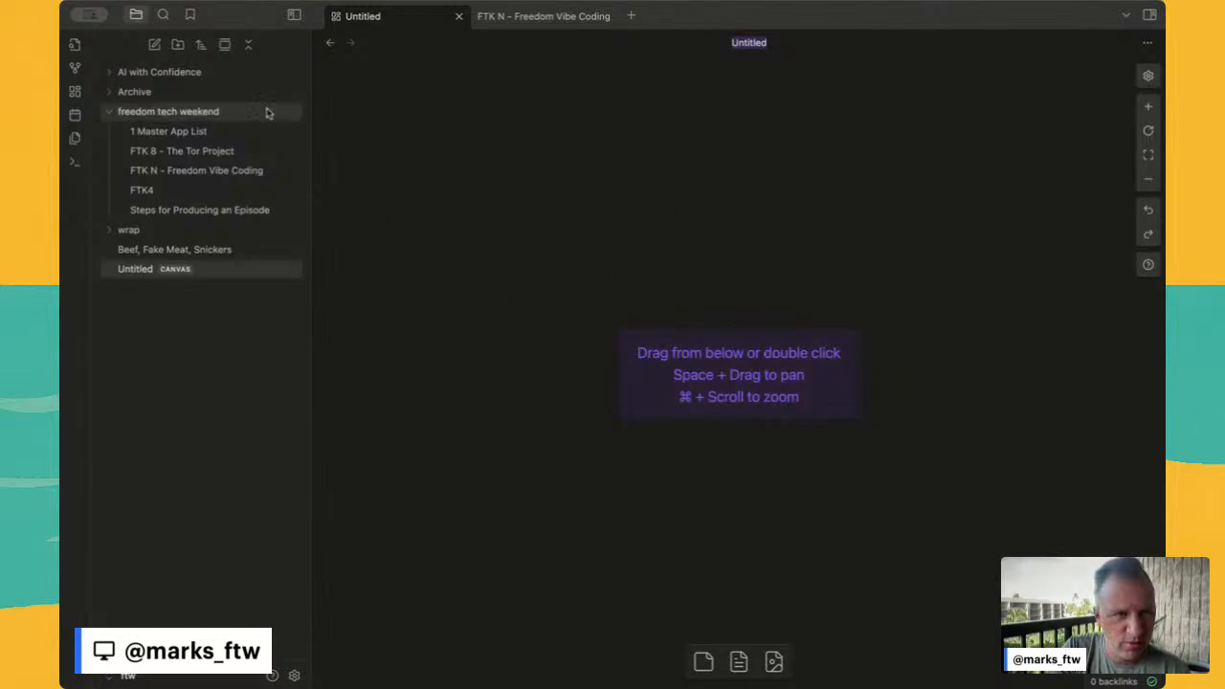
Step: Create today's daily note 2025-07-25 and show the vault's graph view
click(75, 115)
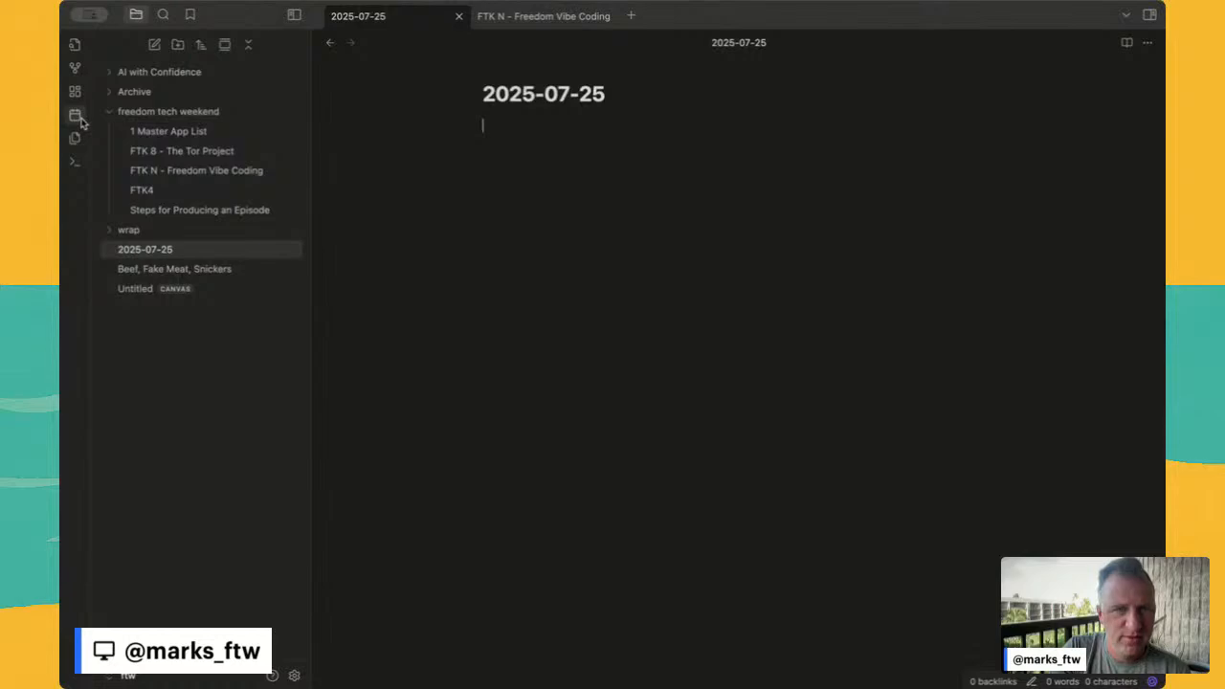
mouse_move(75, 69)
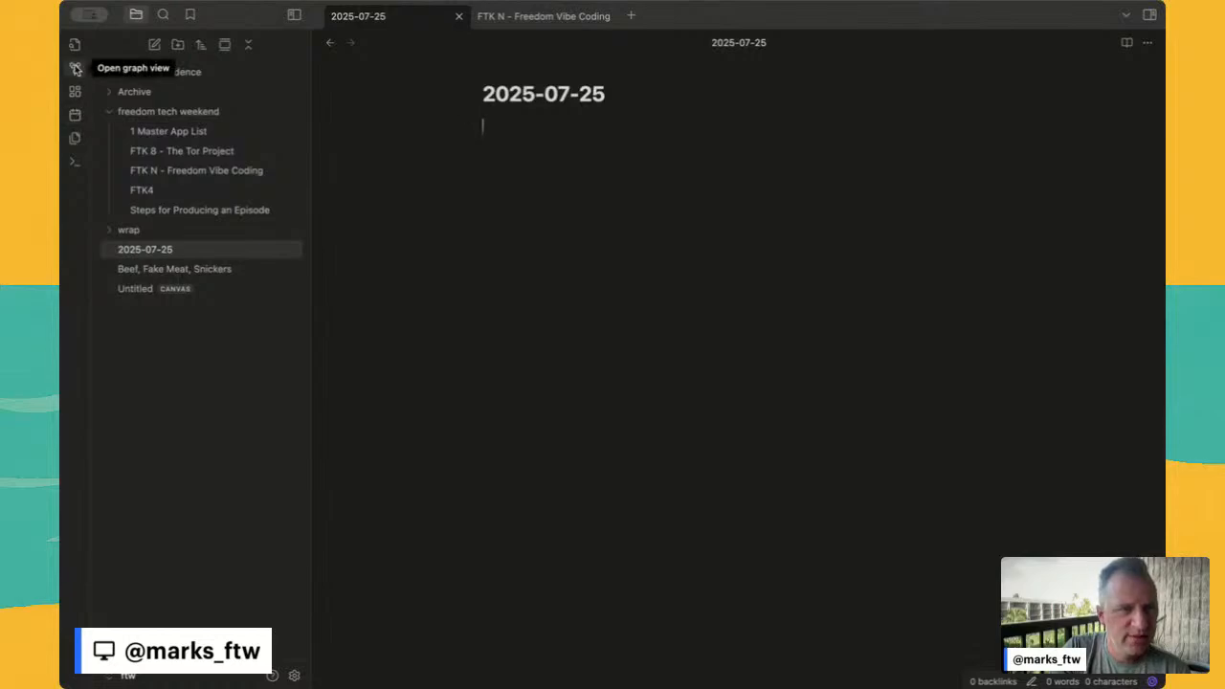
click(75, 69)
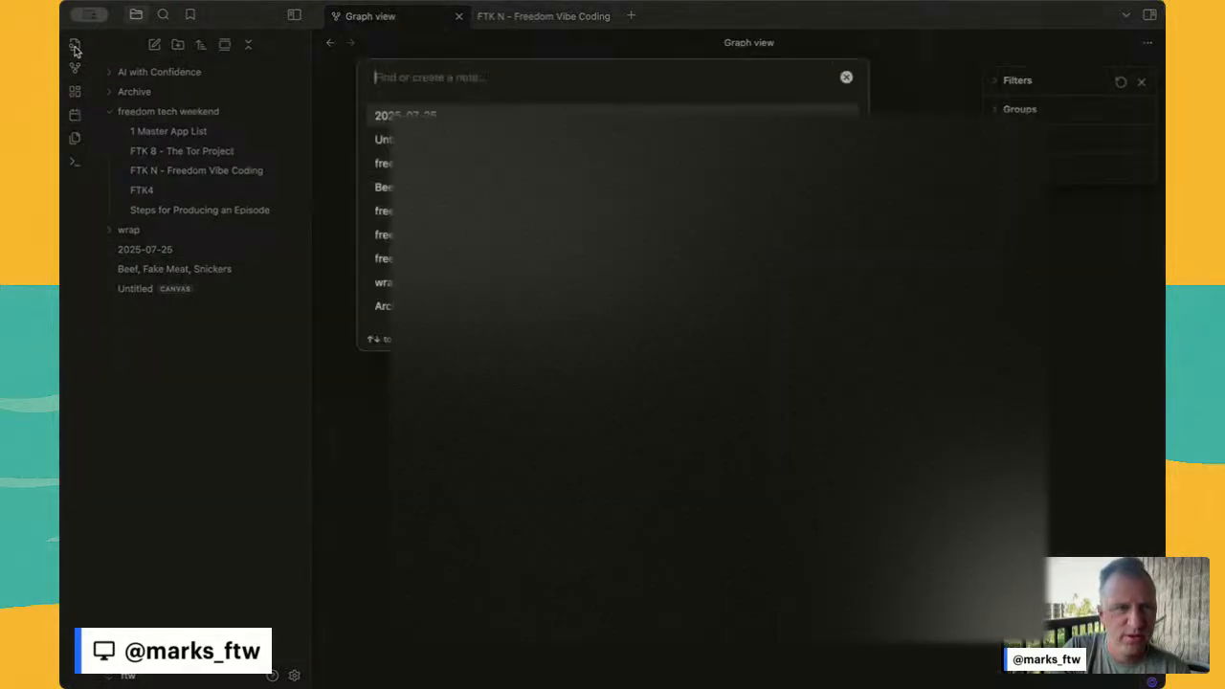
key(Escape)
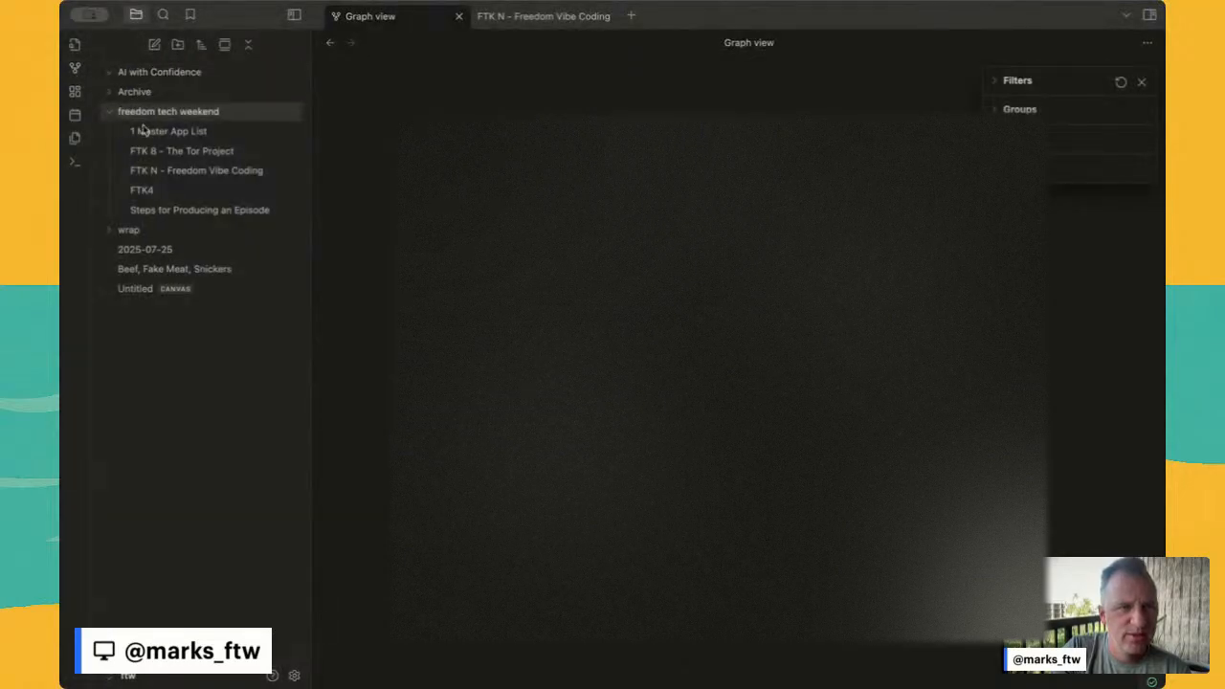
Step: Return to the '1 Master App List' note with its 26 items
click(168, 130)
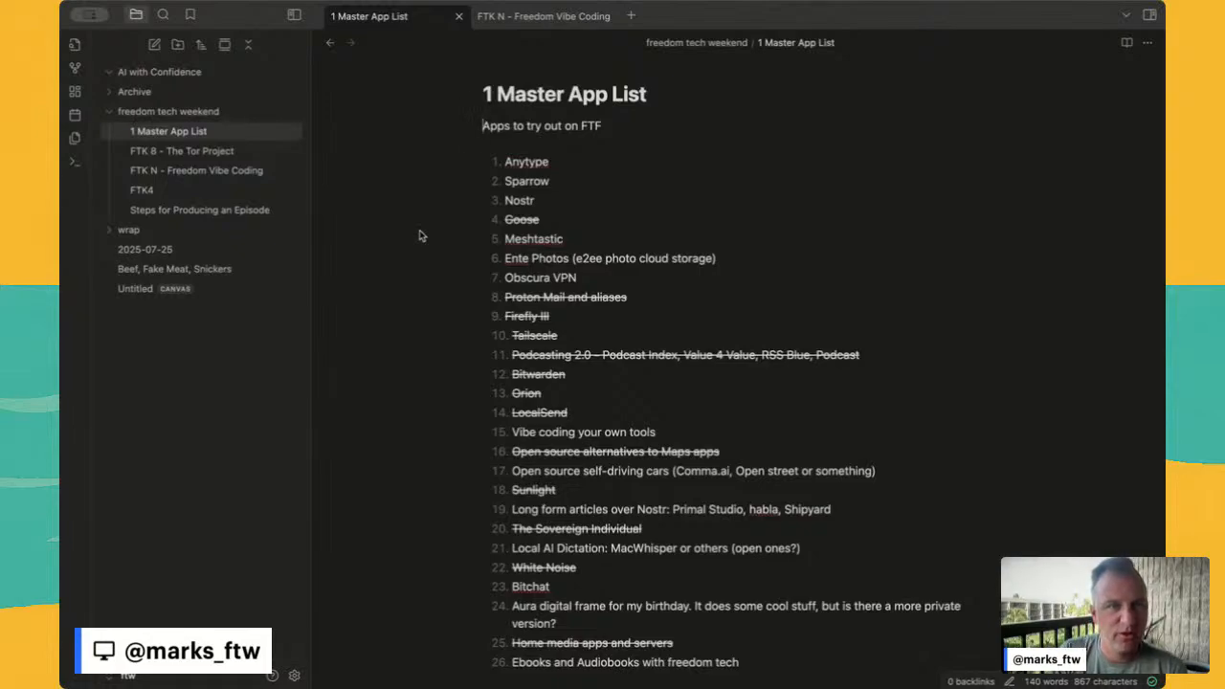
mouse_move(402, 130)
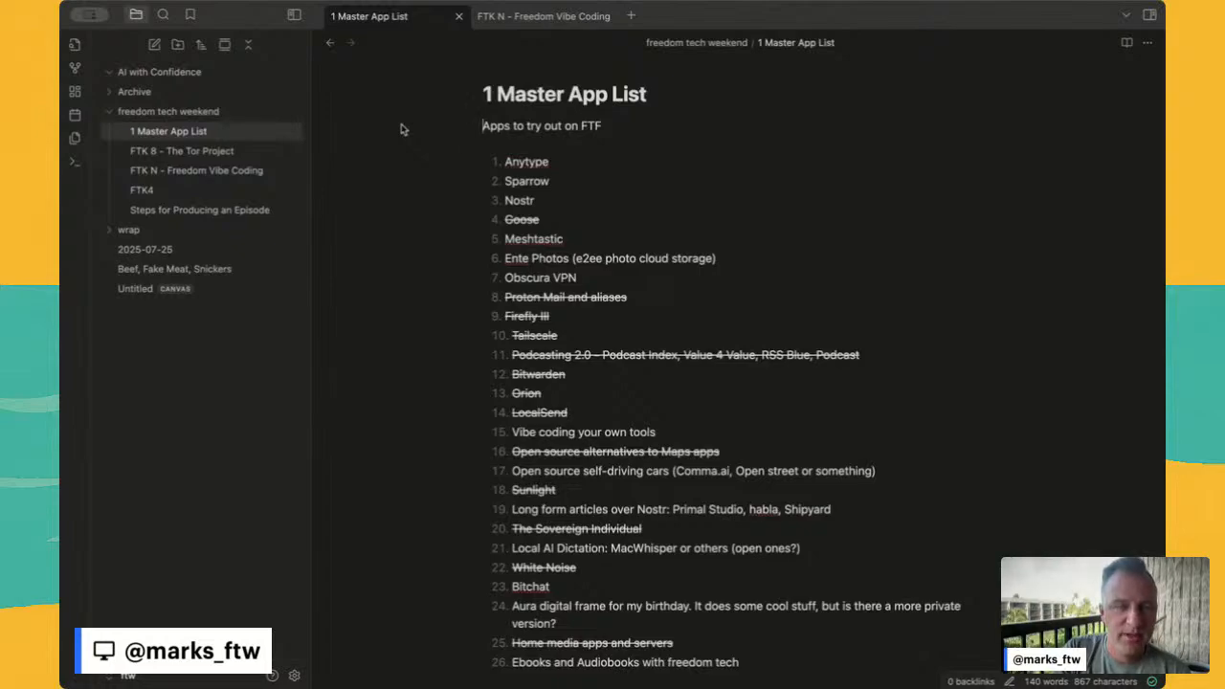
mouse_move(161, 76)
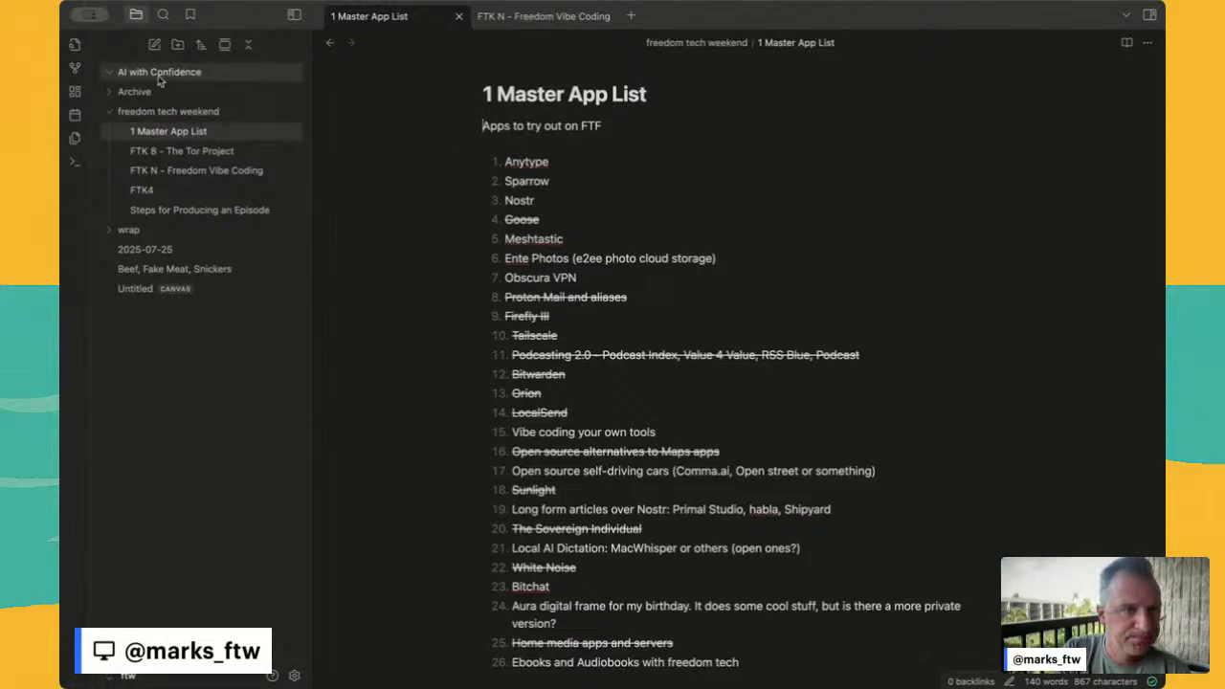
mouse_move(358, 153)
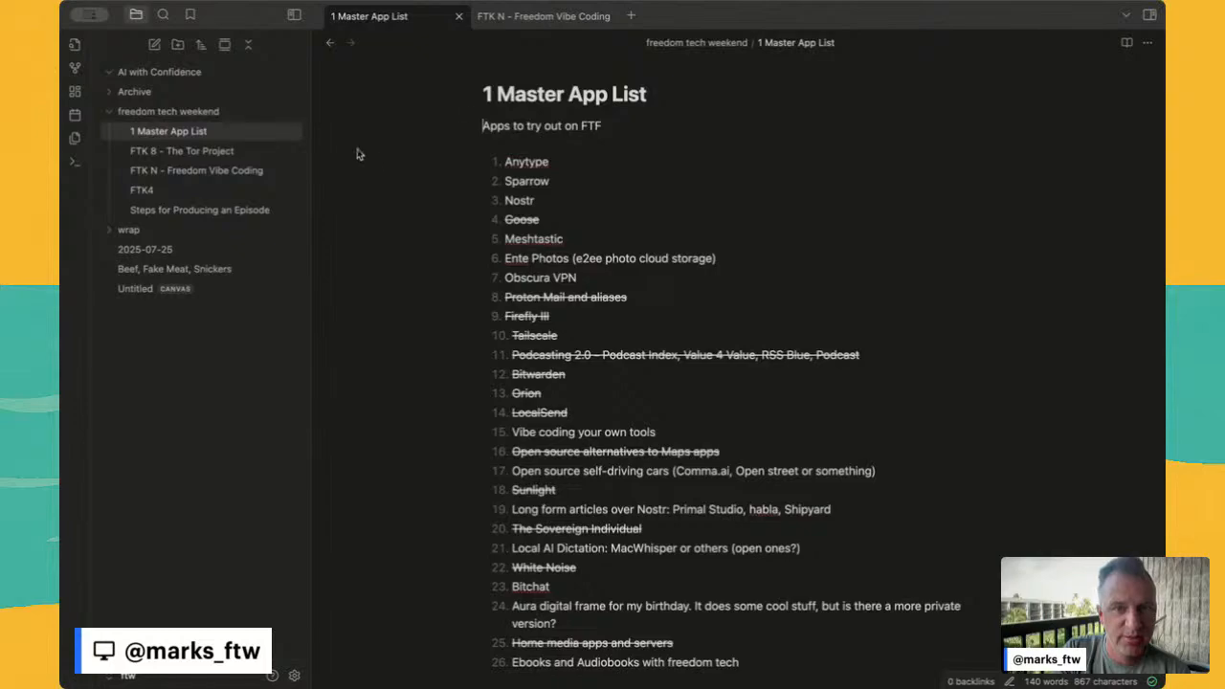
mouse_move(328, 85)
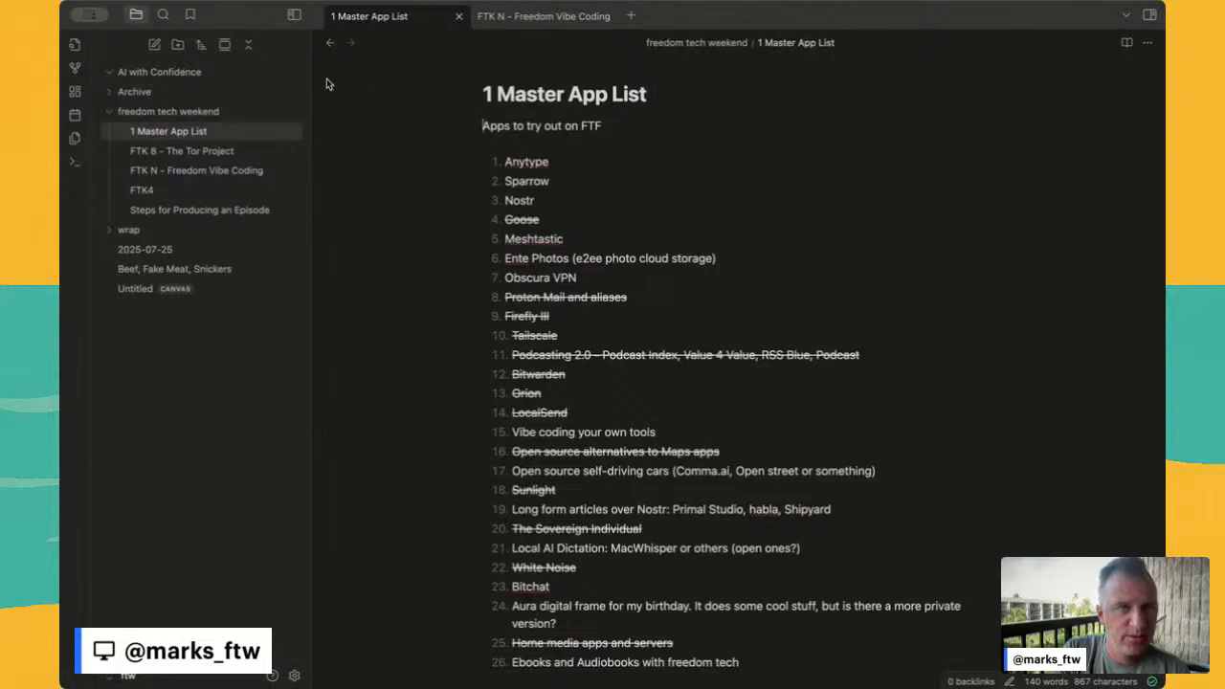
mouse_move(363, 158)
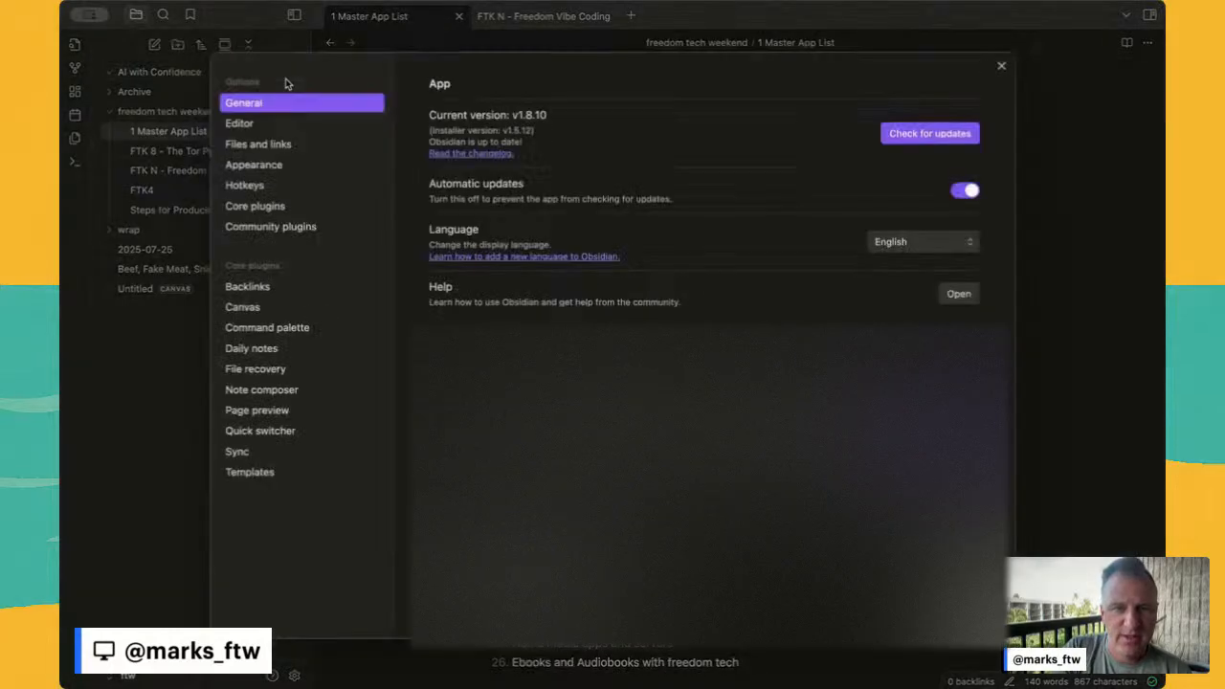
mouse_move(622, 80)
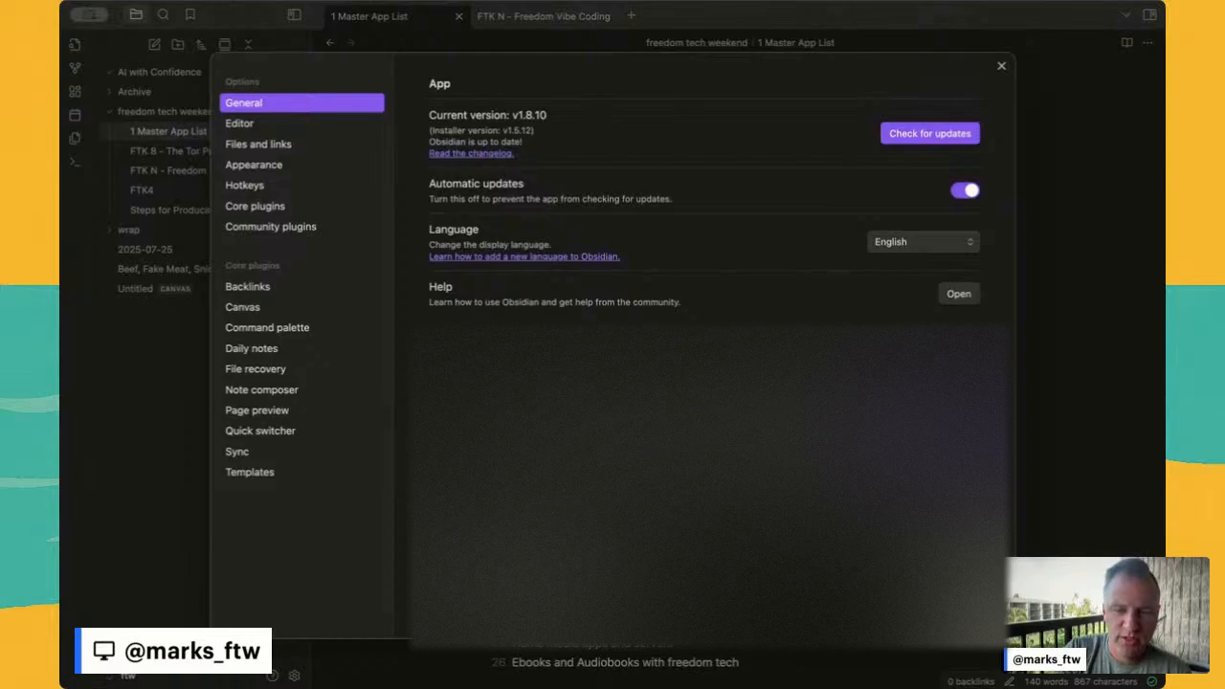
Step: Review the Files and links, Editor and Community plugins settings pages
click(256, 143)
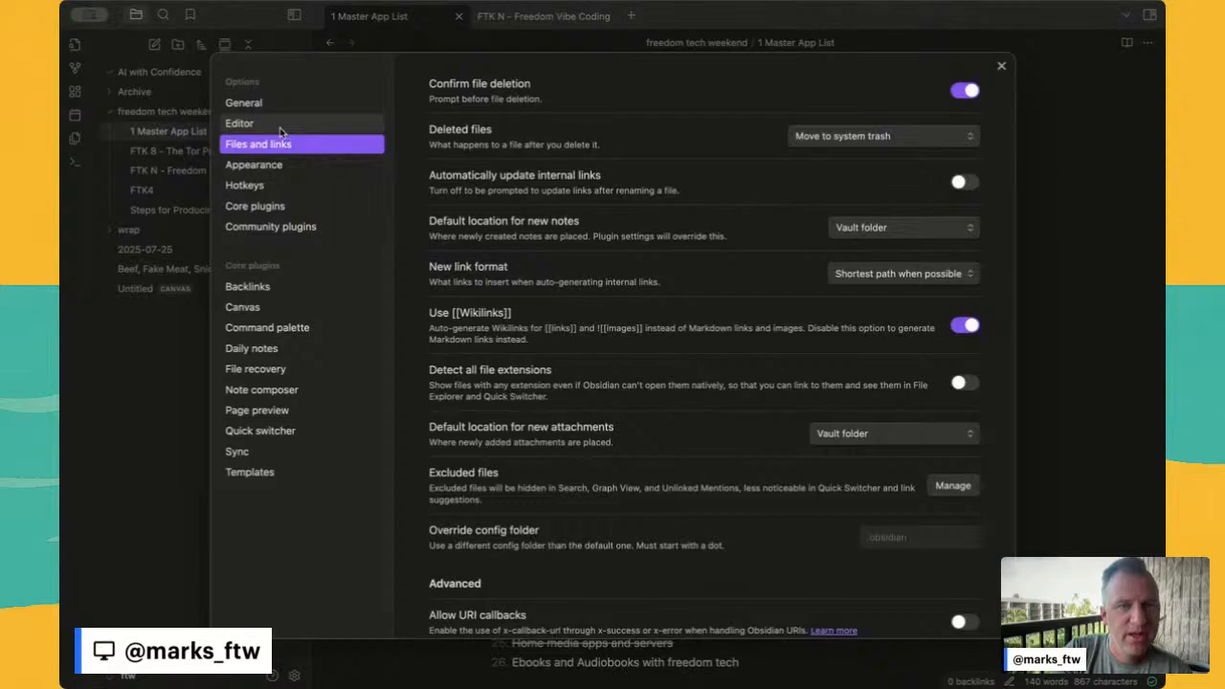
click(240, 123)
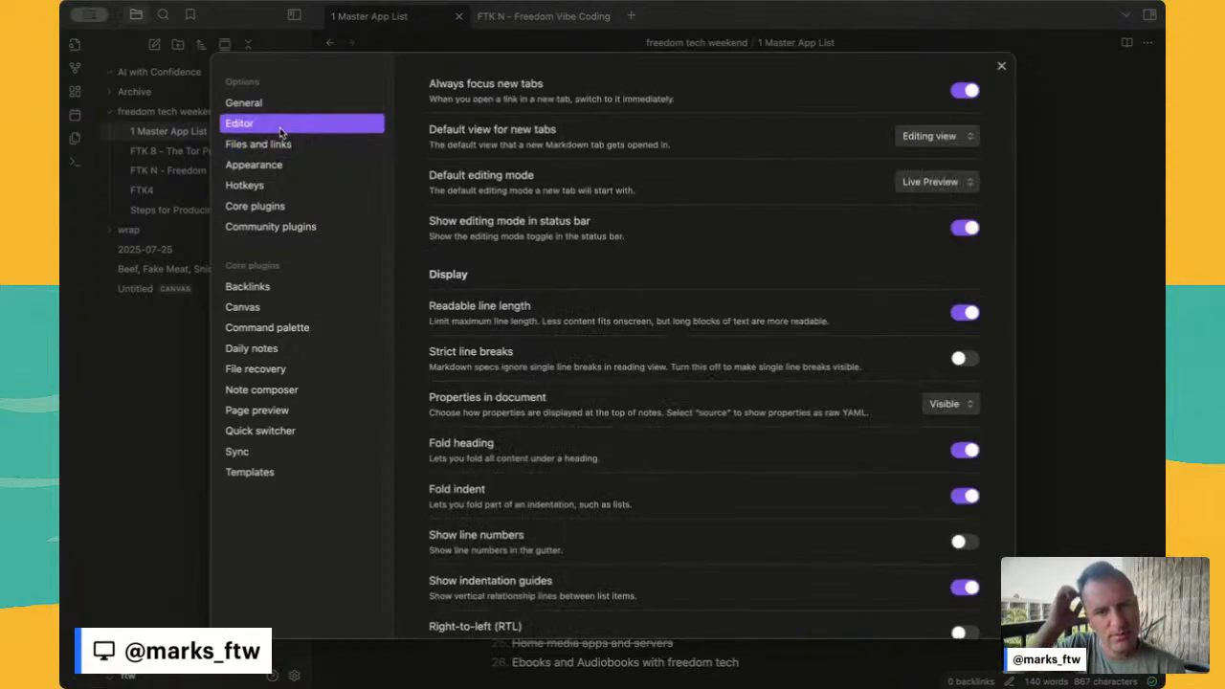
mouse_move(283, 176)
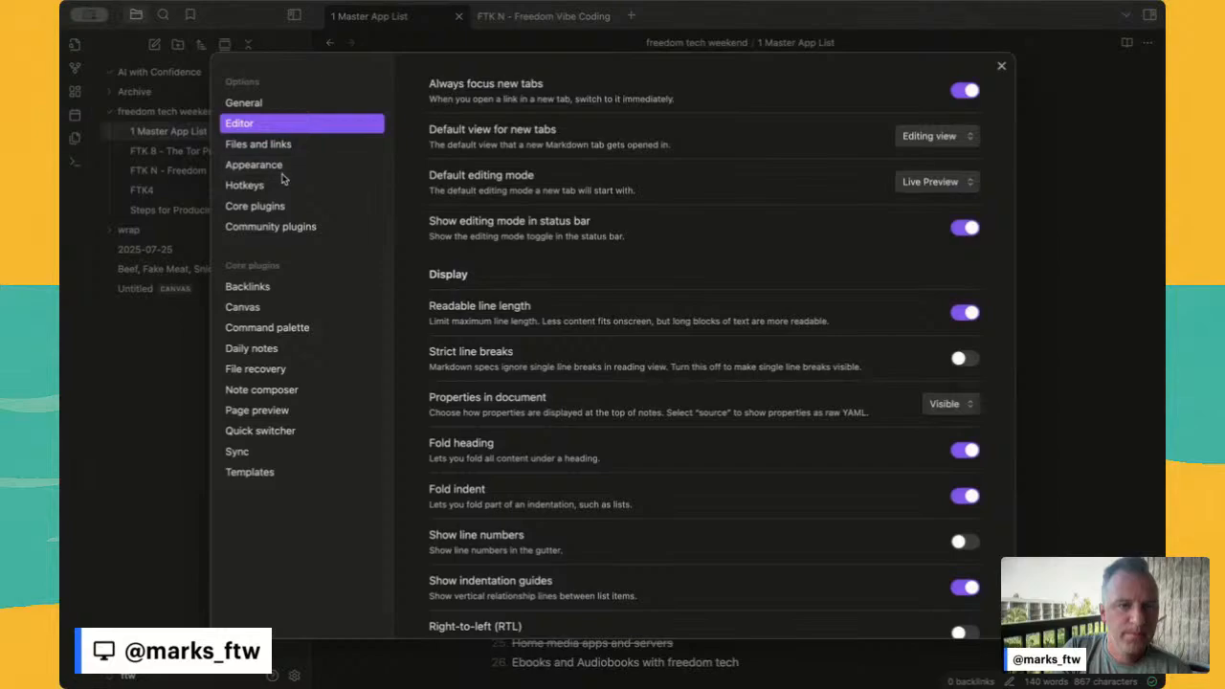
click(272, 226)
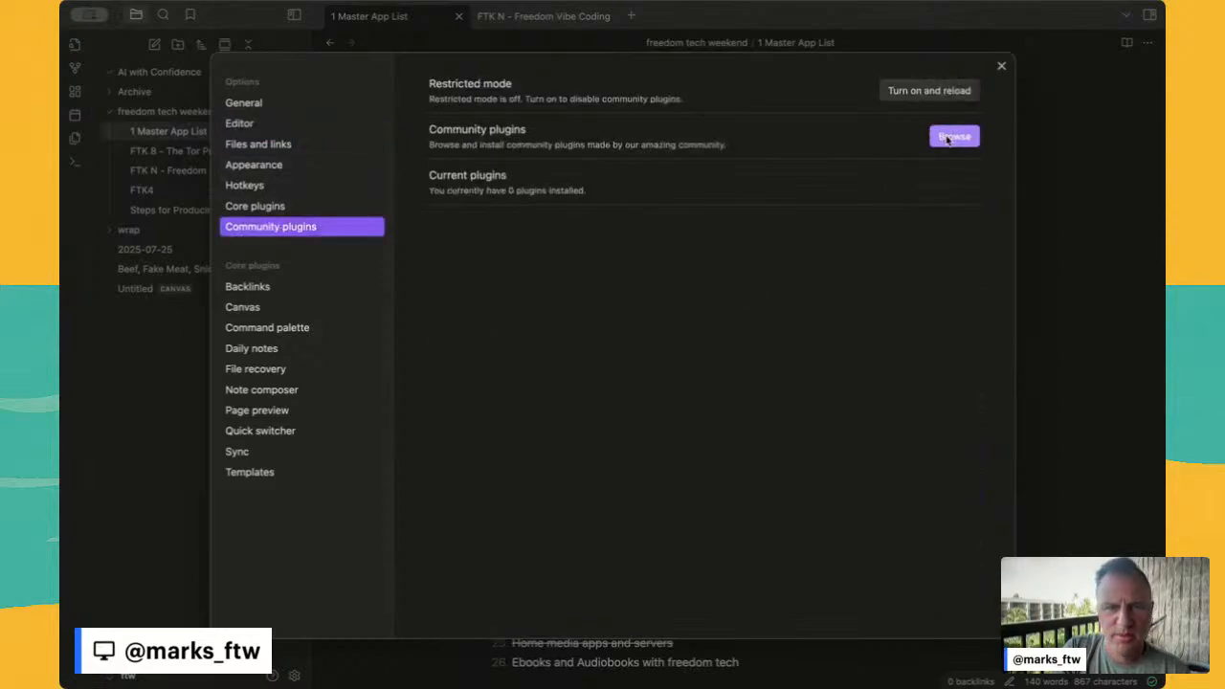
Step: Browse the 2,575 community plugins, viewing Kanban and Calendar details
click(953, 134)
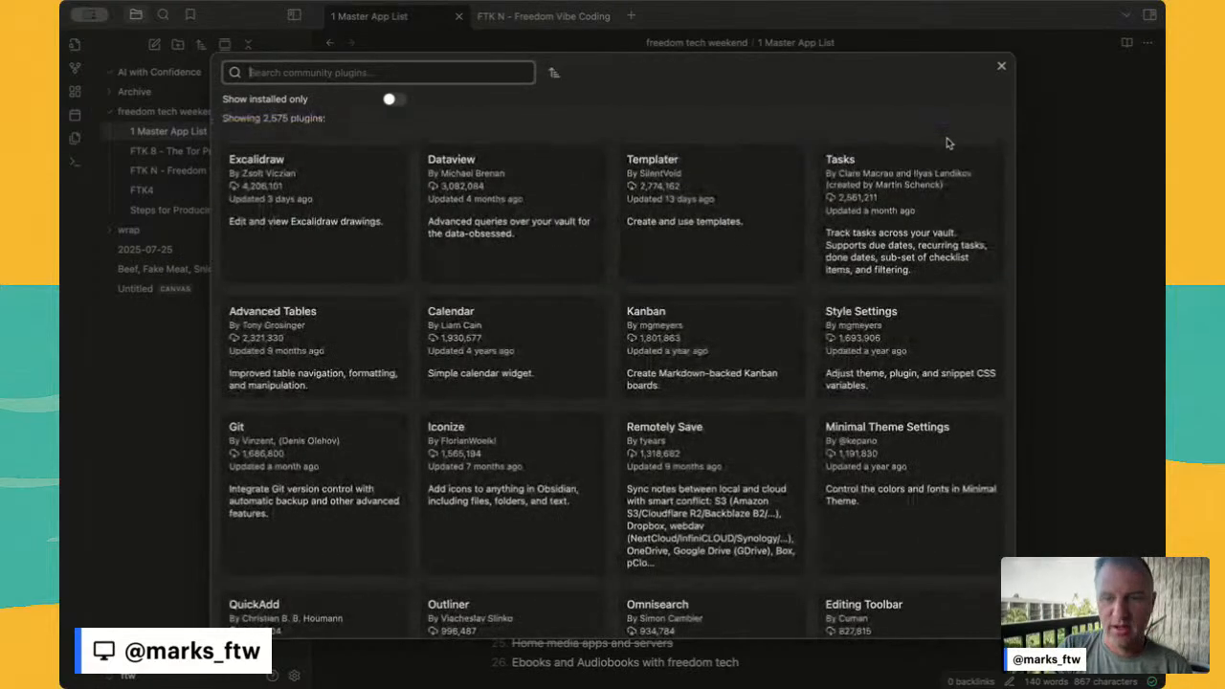
mouse_move(715, 343)
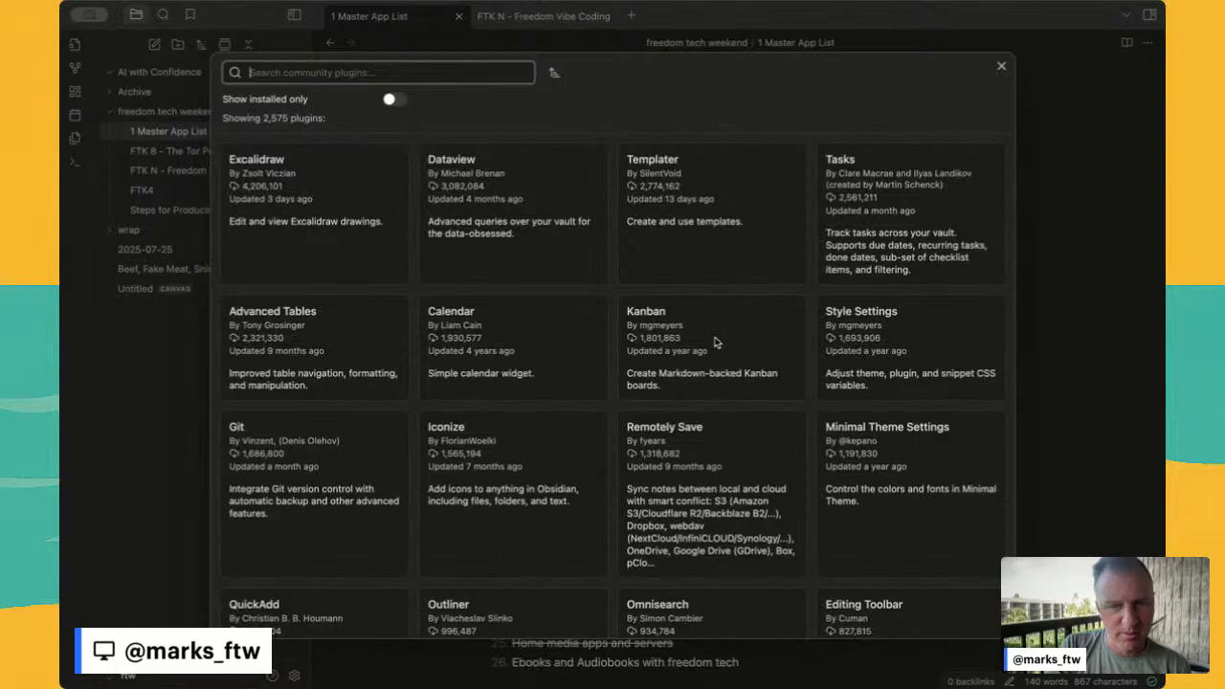
mouse_move(729, 341)
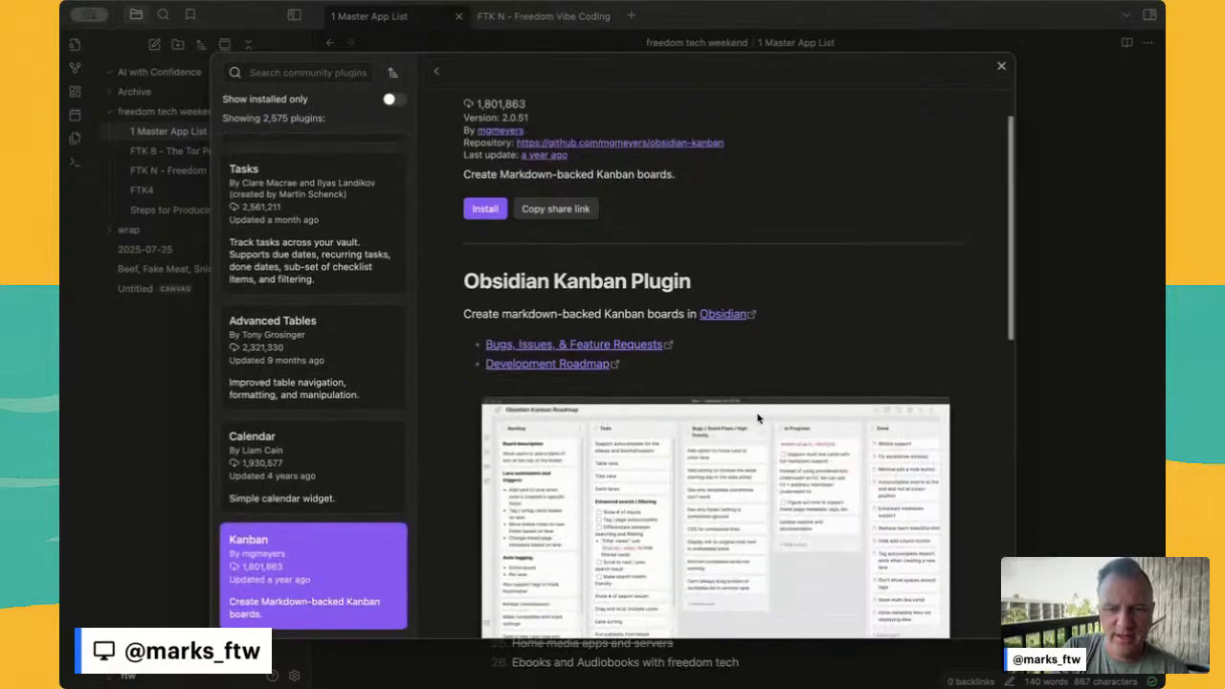
scroll(down, 3)
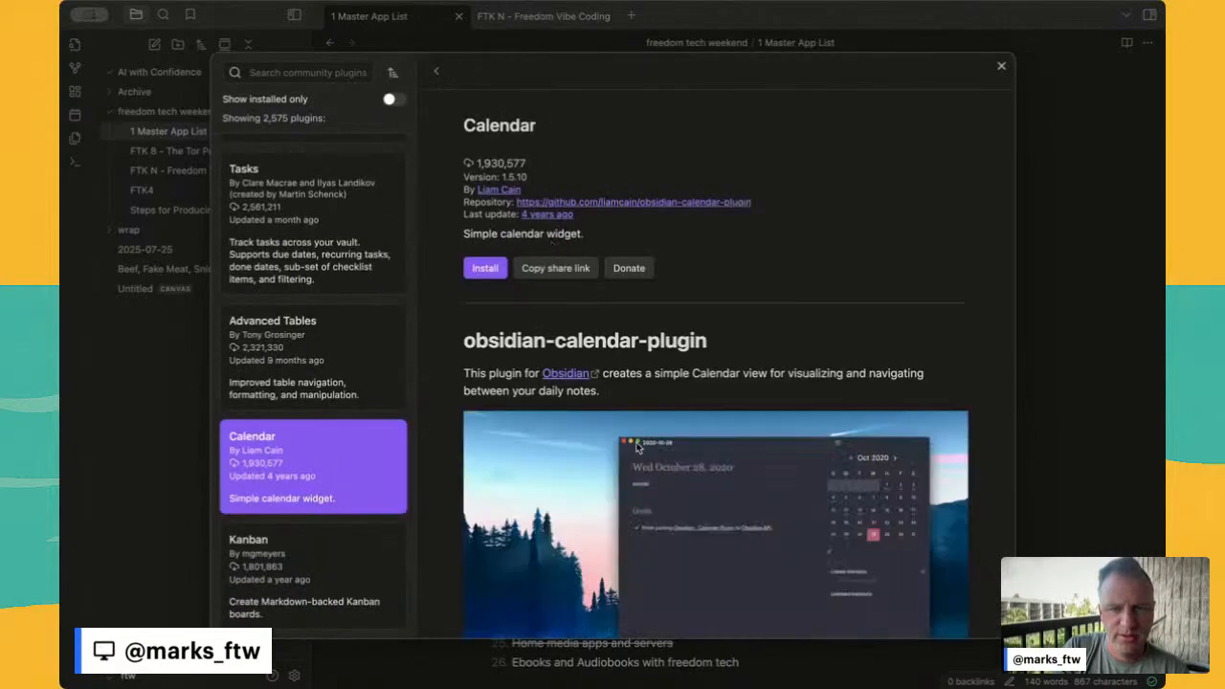
scroll(down, 3)
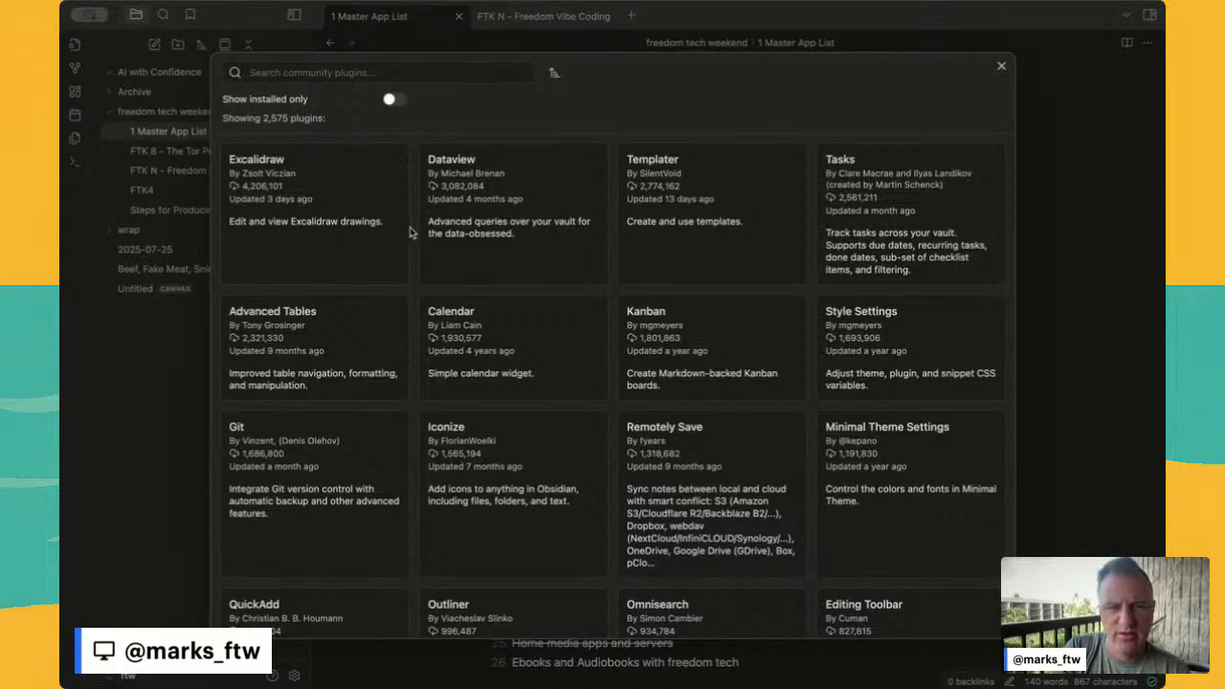
mouse_move(578, 247)
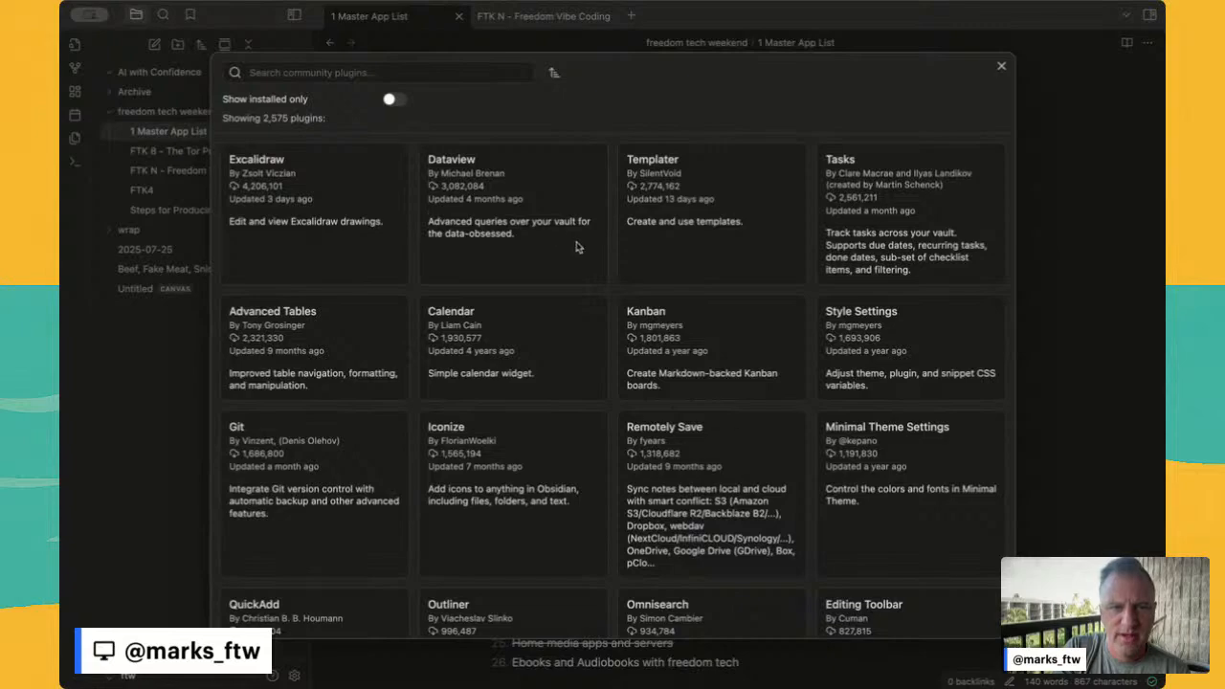
mouse_move(792, 207)
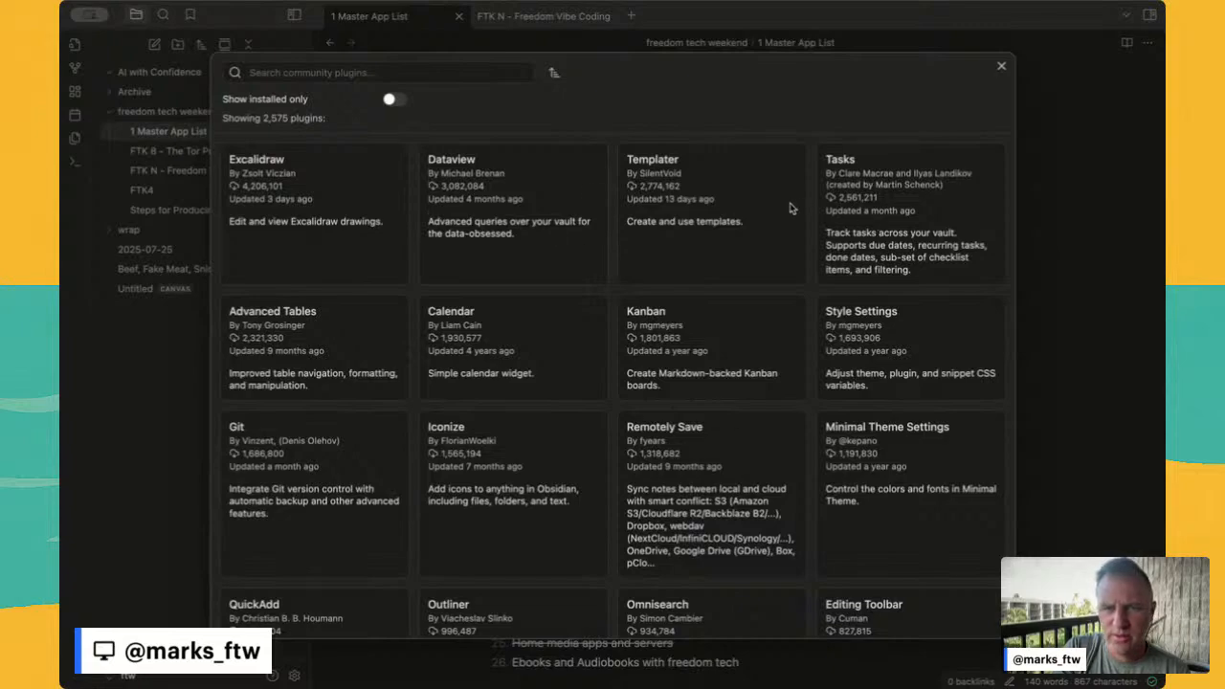
click(910, 215)
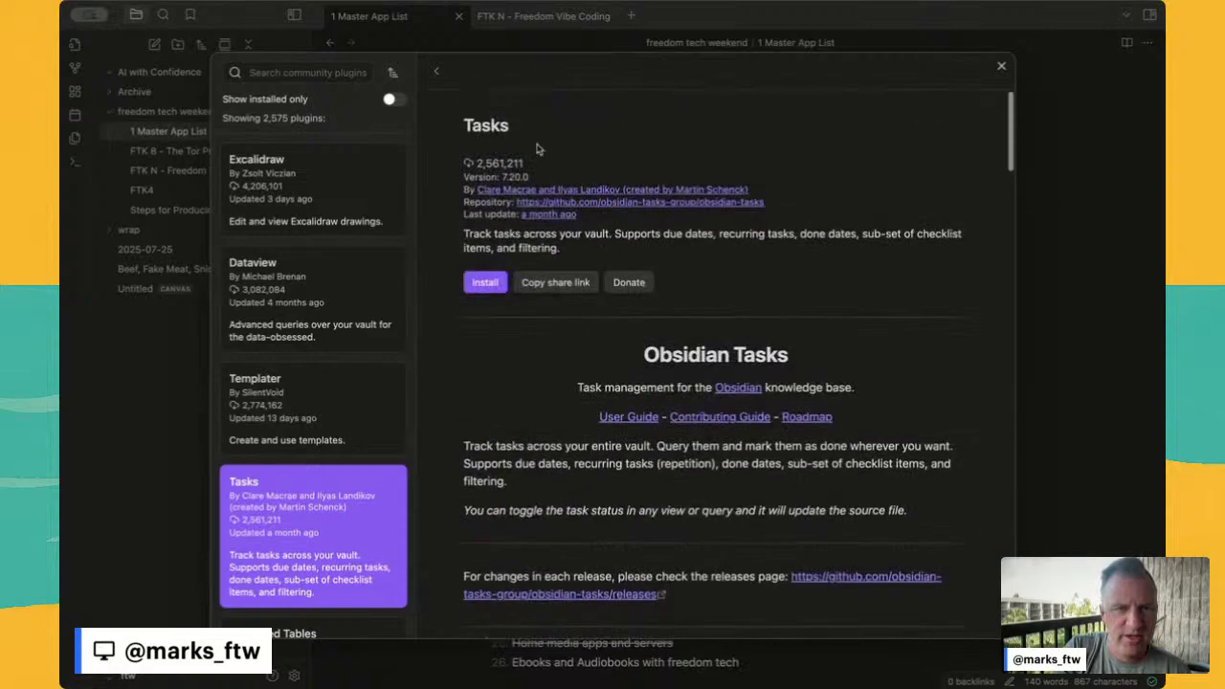
click(438, 71)
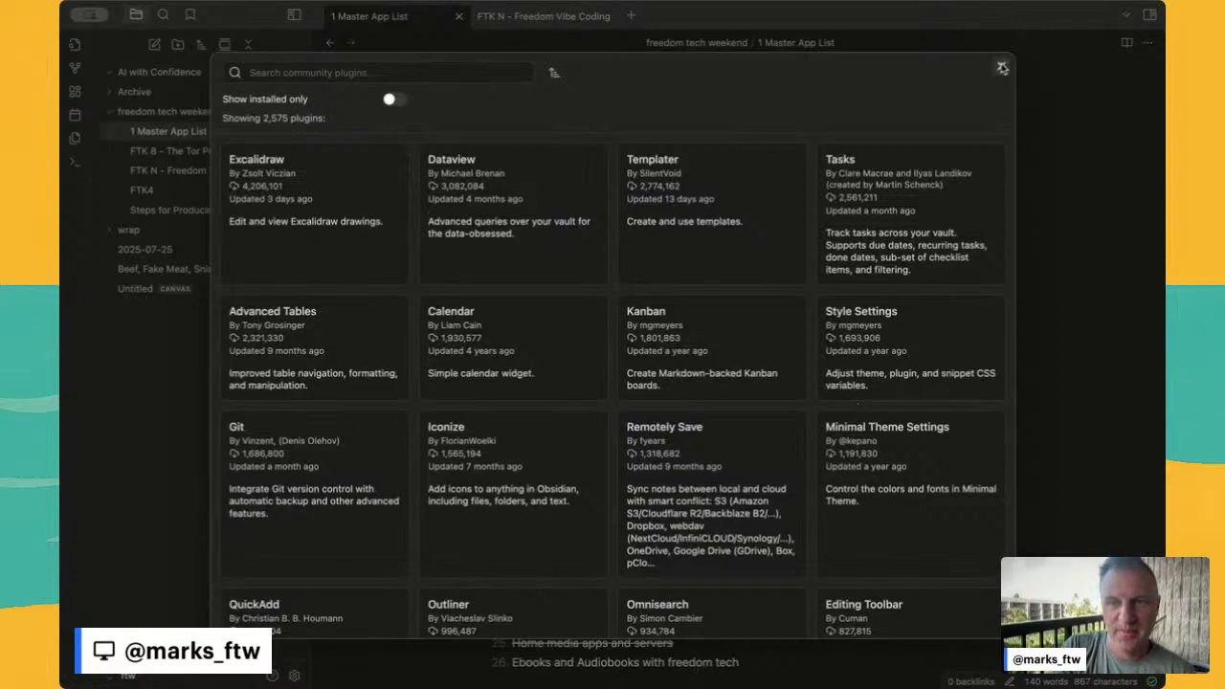
Step: Close the plugin browser and settings, returning to '1 Master App List' with nothing installed
click(998, 69)
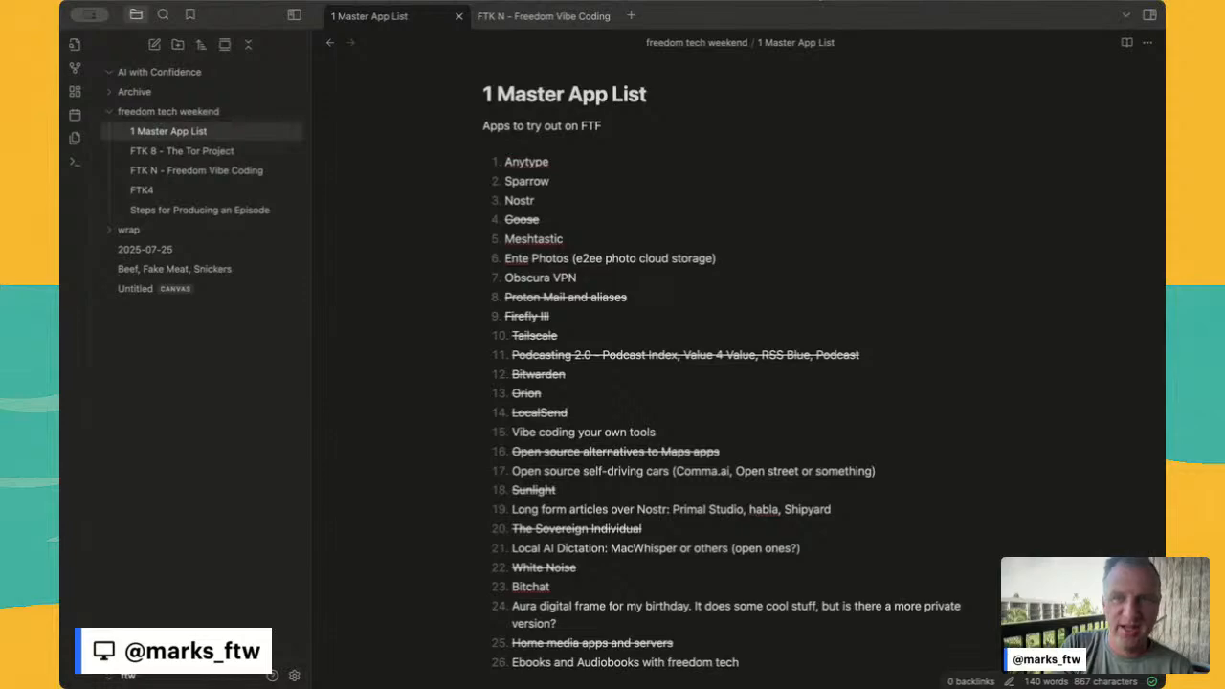
mouse_move(853, 57)
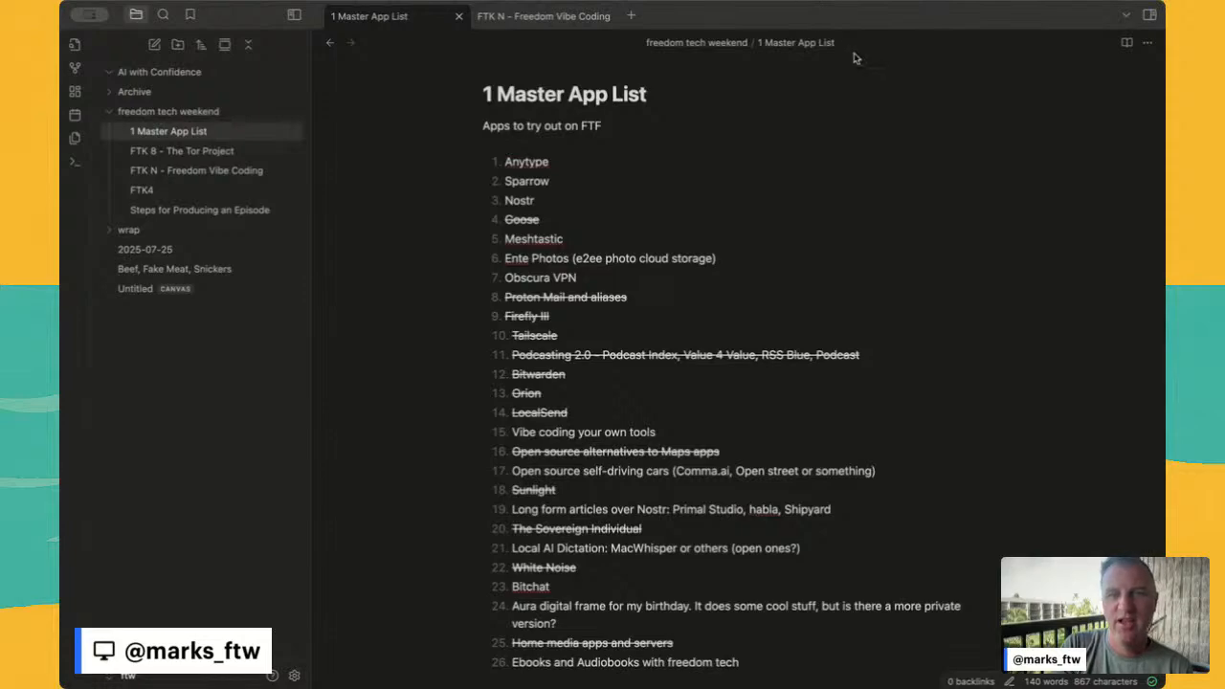
mouse_move(859, 81)
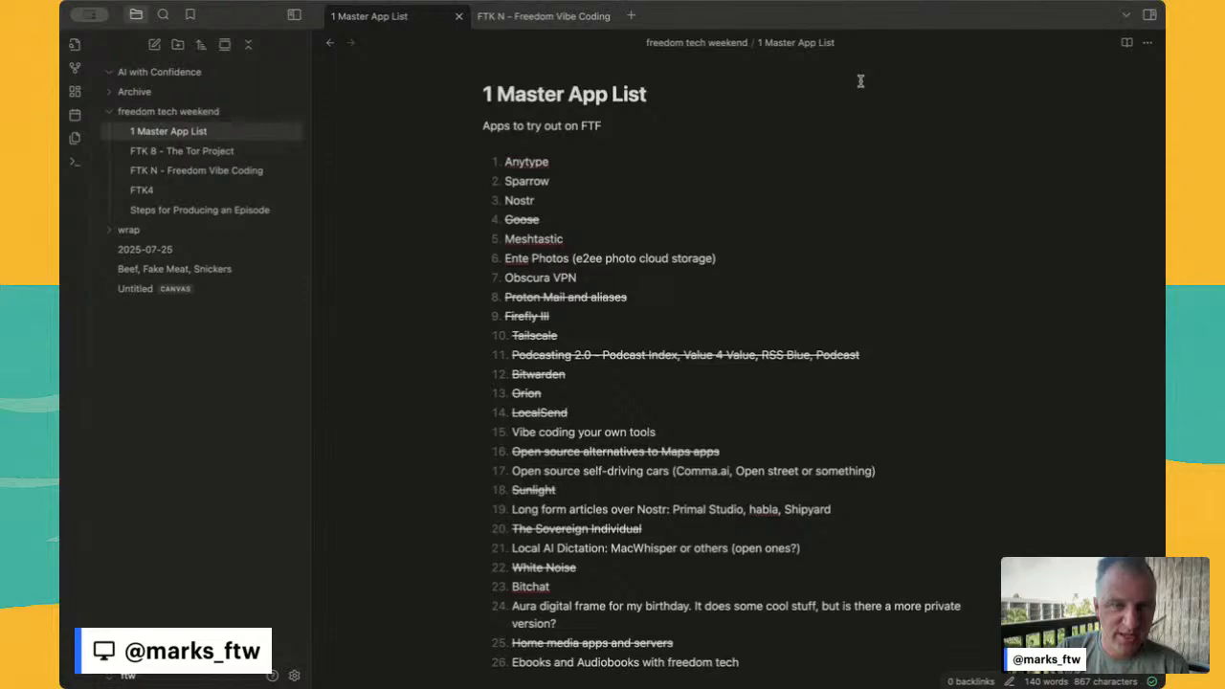